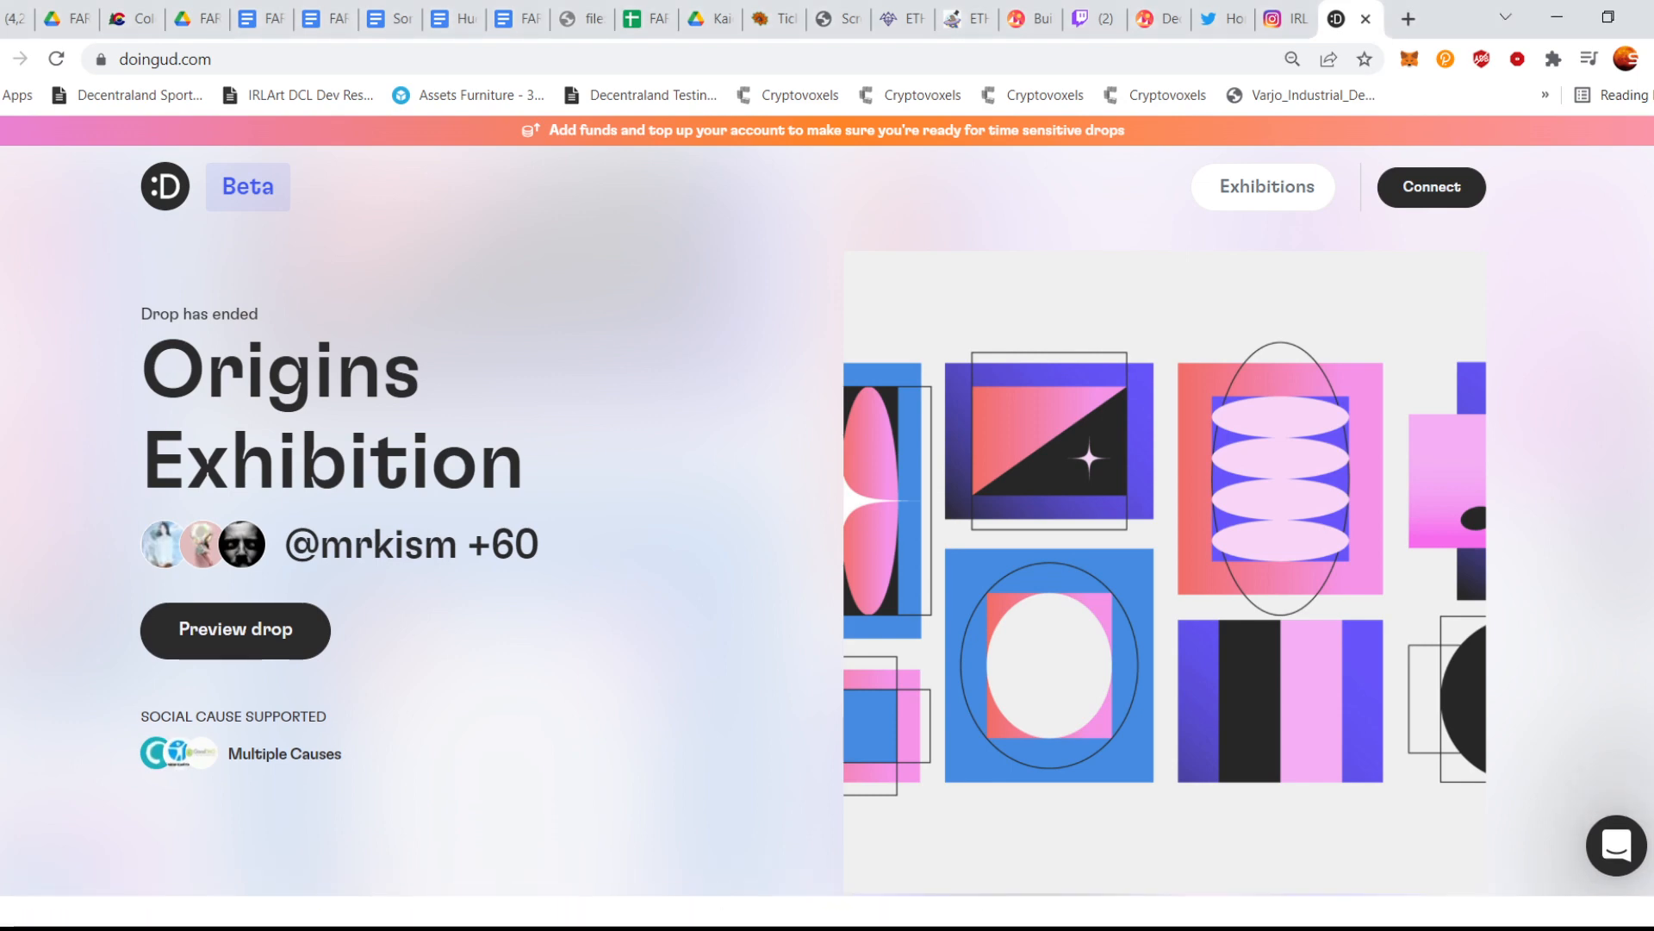
{"action": "mouse_move", "coordinate": [1430, 186]}
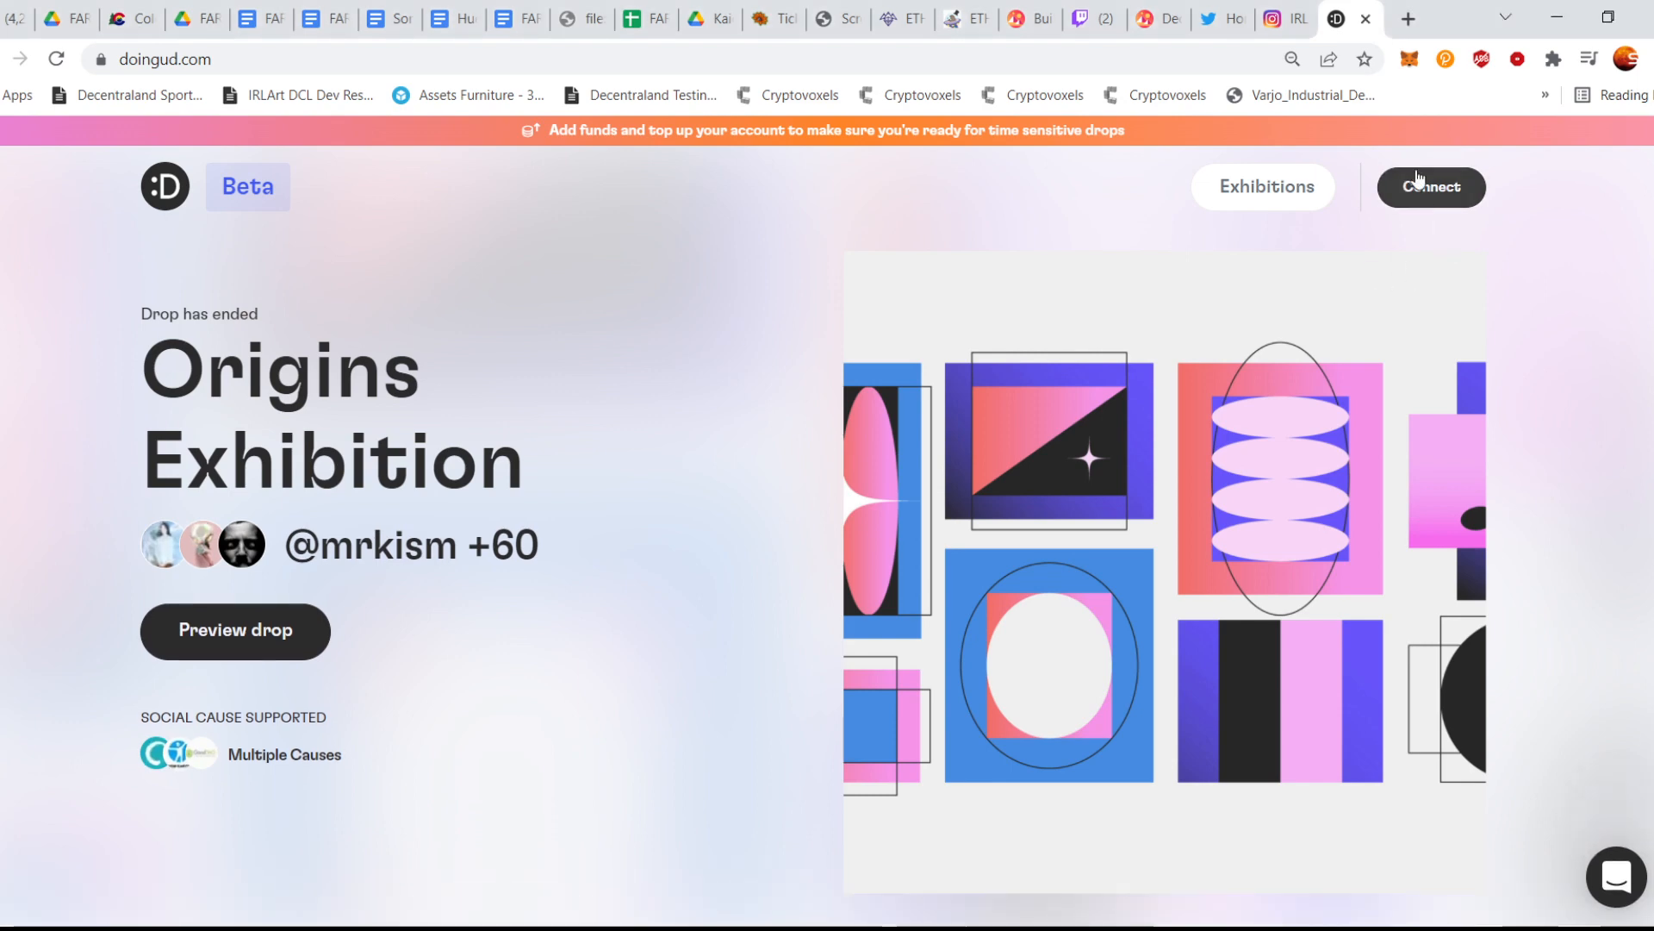
Start connecting a wallet from the header so the wallet choice dialog appears
{"action": "left_click", "coordinate": [1430, 186]}
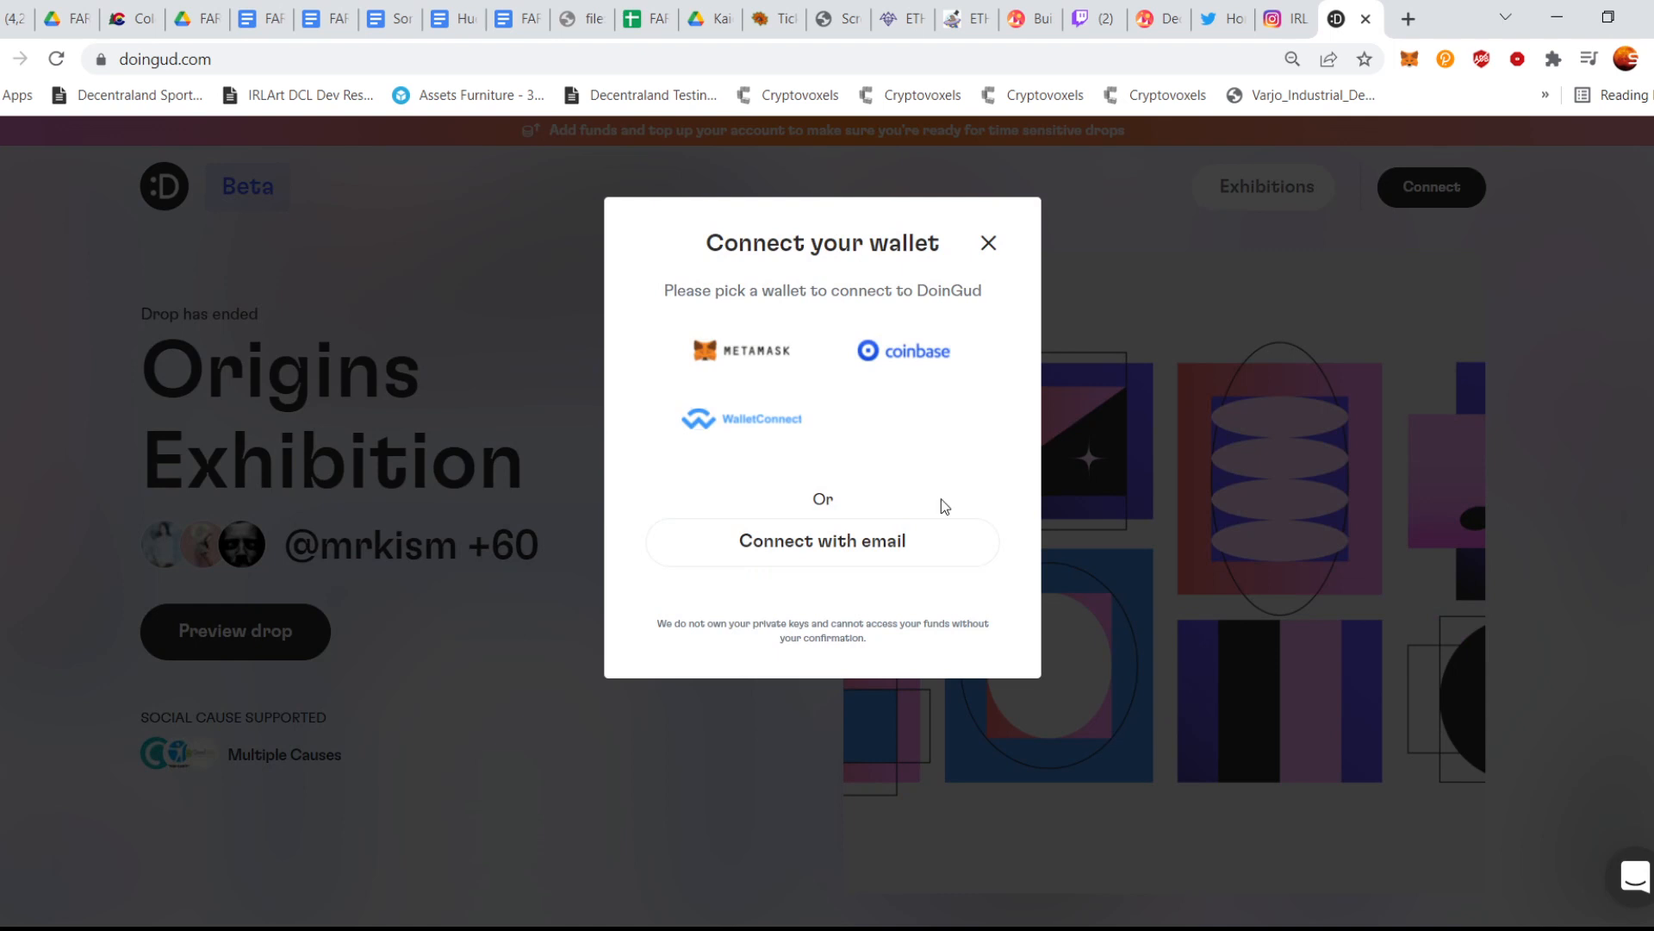
{"action": "mouse_move", "coordinate": [1406, 81]}
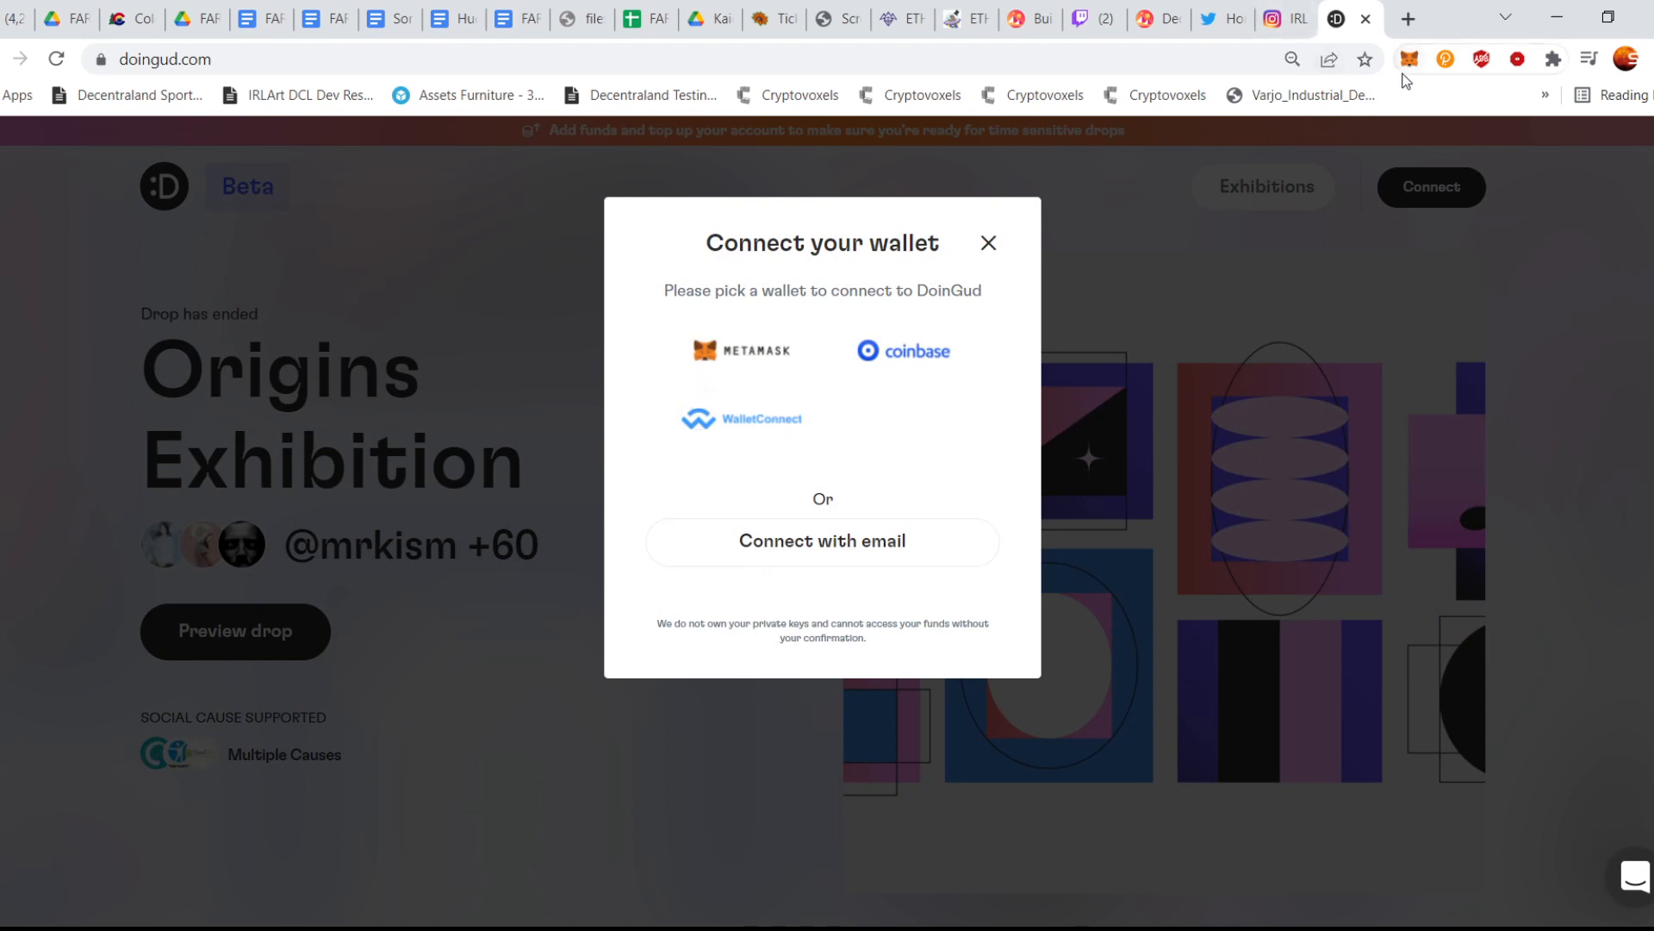
{"action": "mouse_move", "coordinate": [1408, 66]}
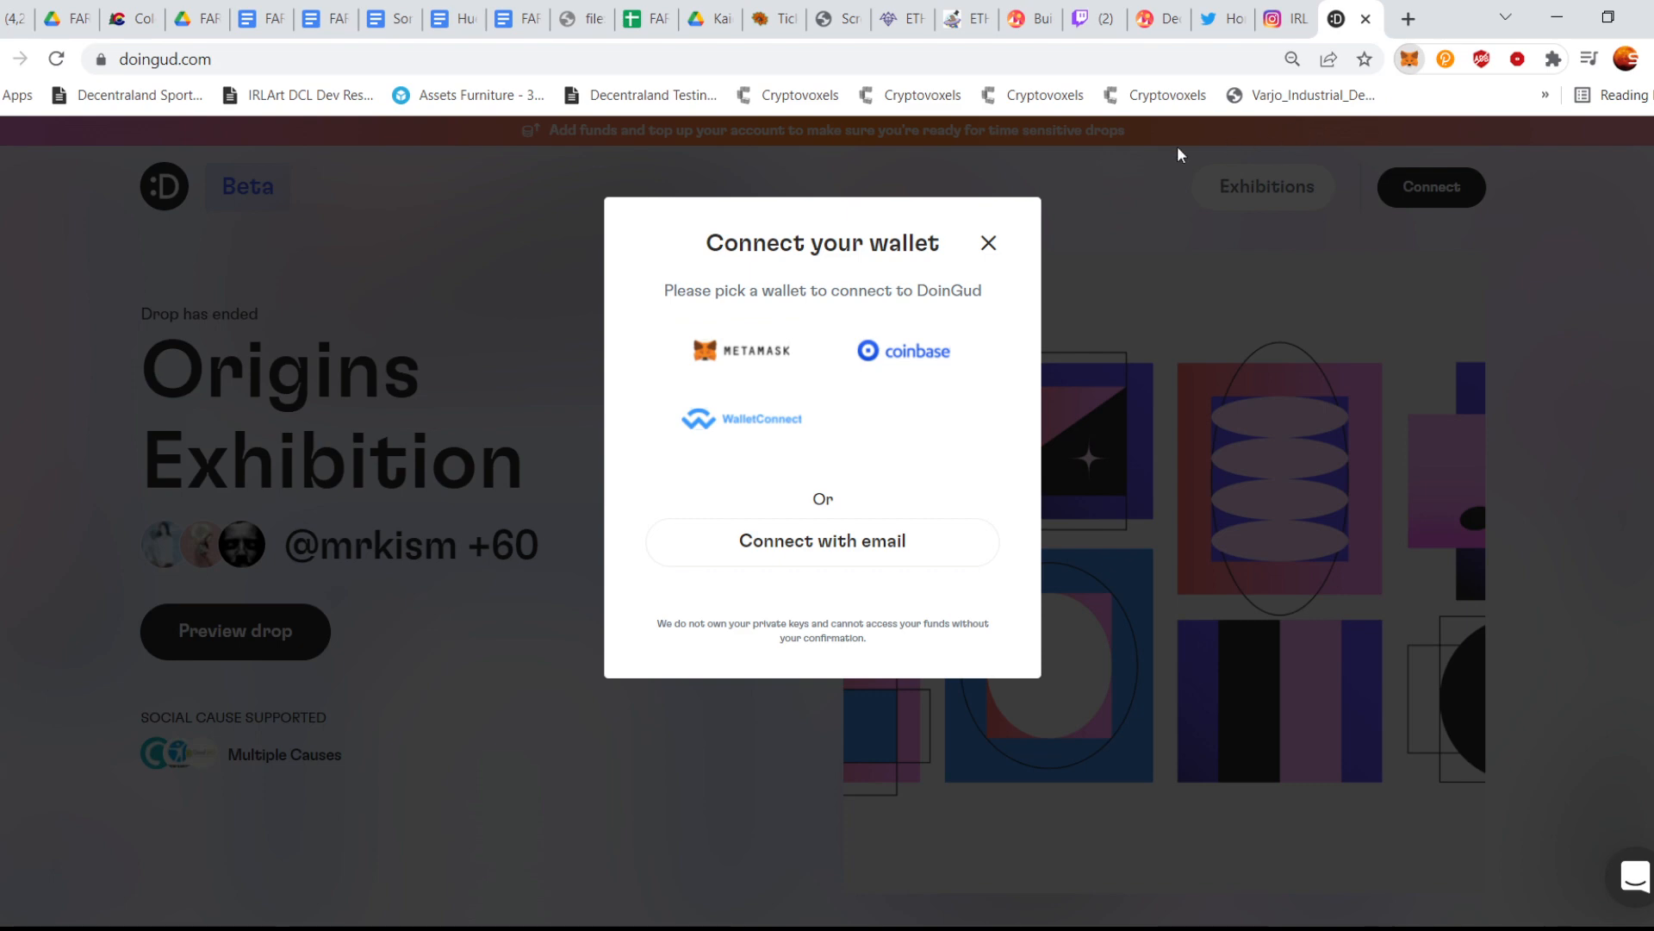
Connect with MetaMask, then link a decentralized identity from the avatar menu
{"action": "left_click", "coordinate": [987, 243]}
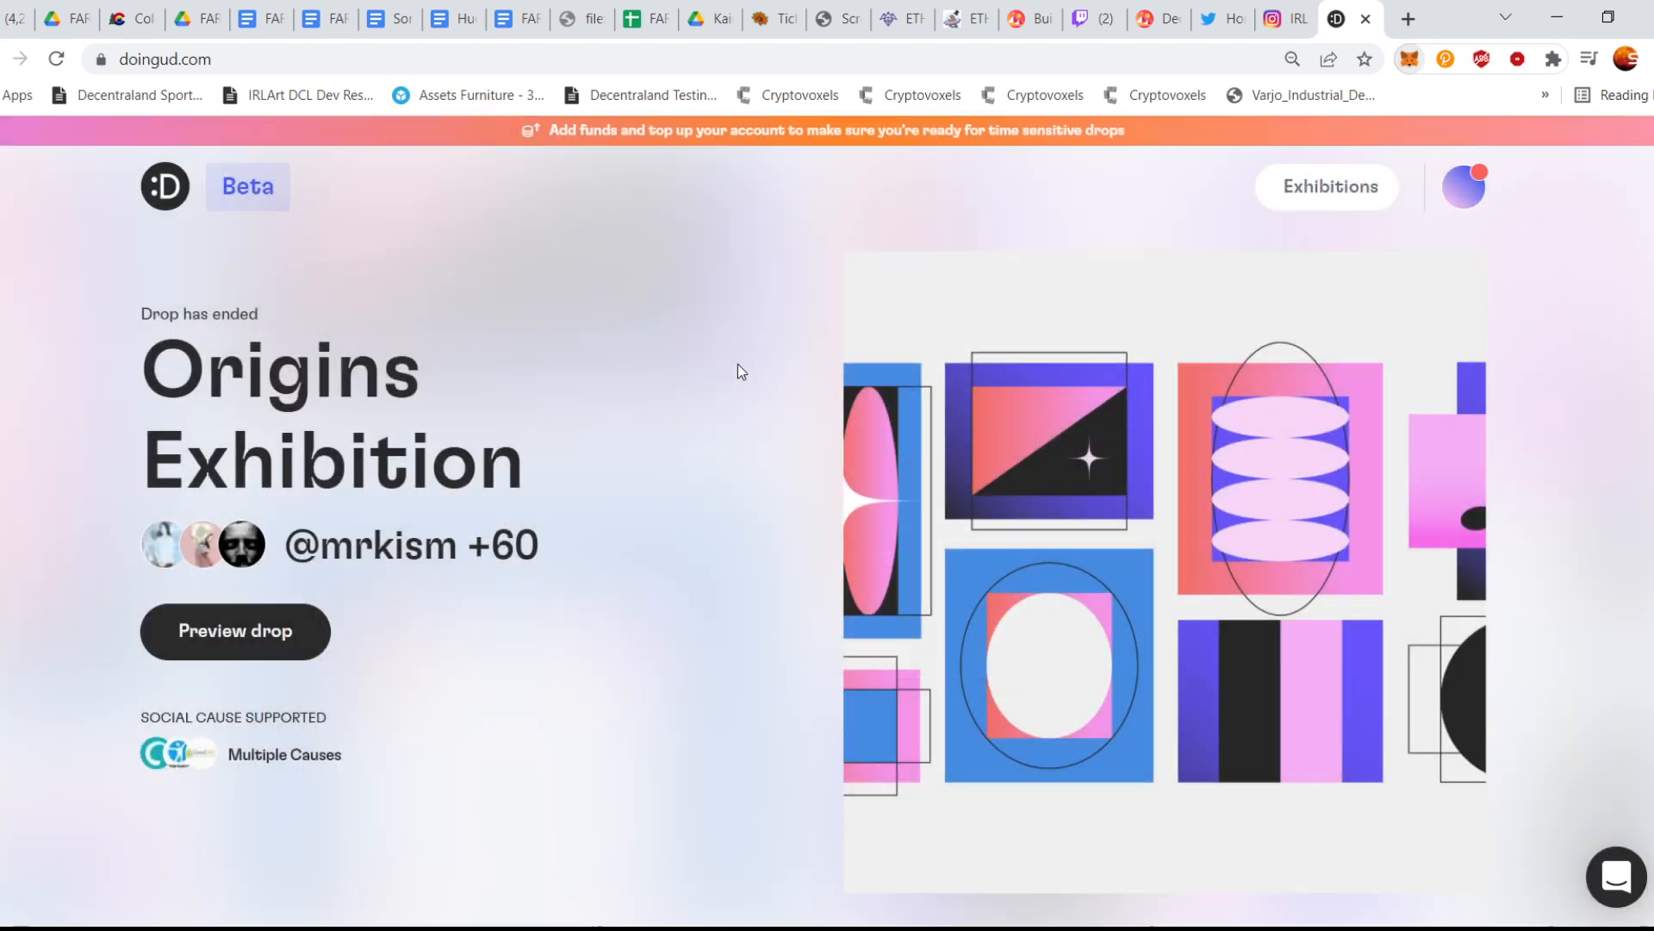
{"action": "mouse_move", "coordinate": [1463, 203]}
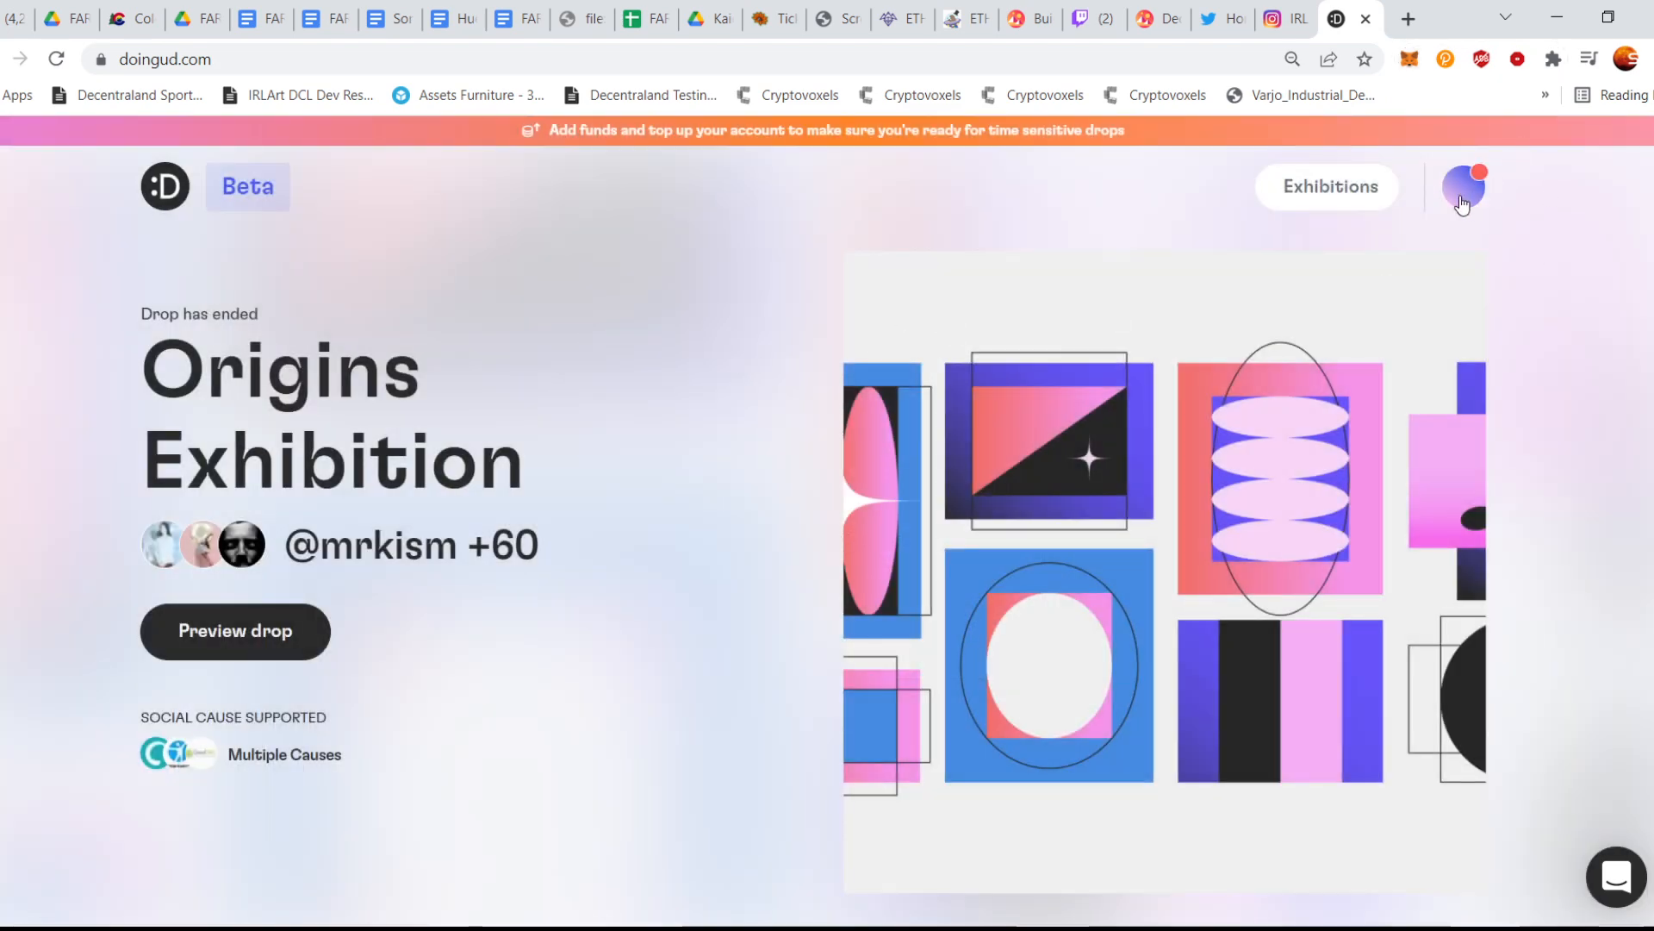
{"action": "left_click", "coordinate": [1463, 187]}
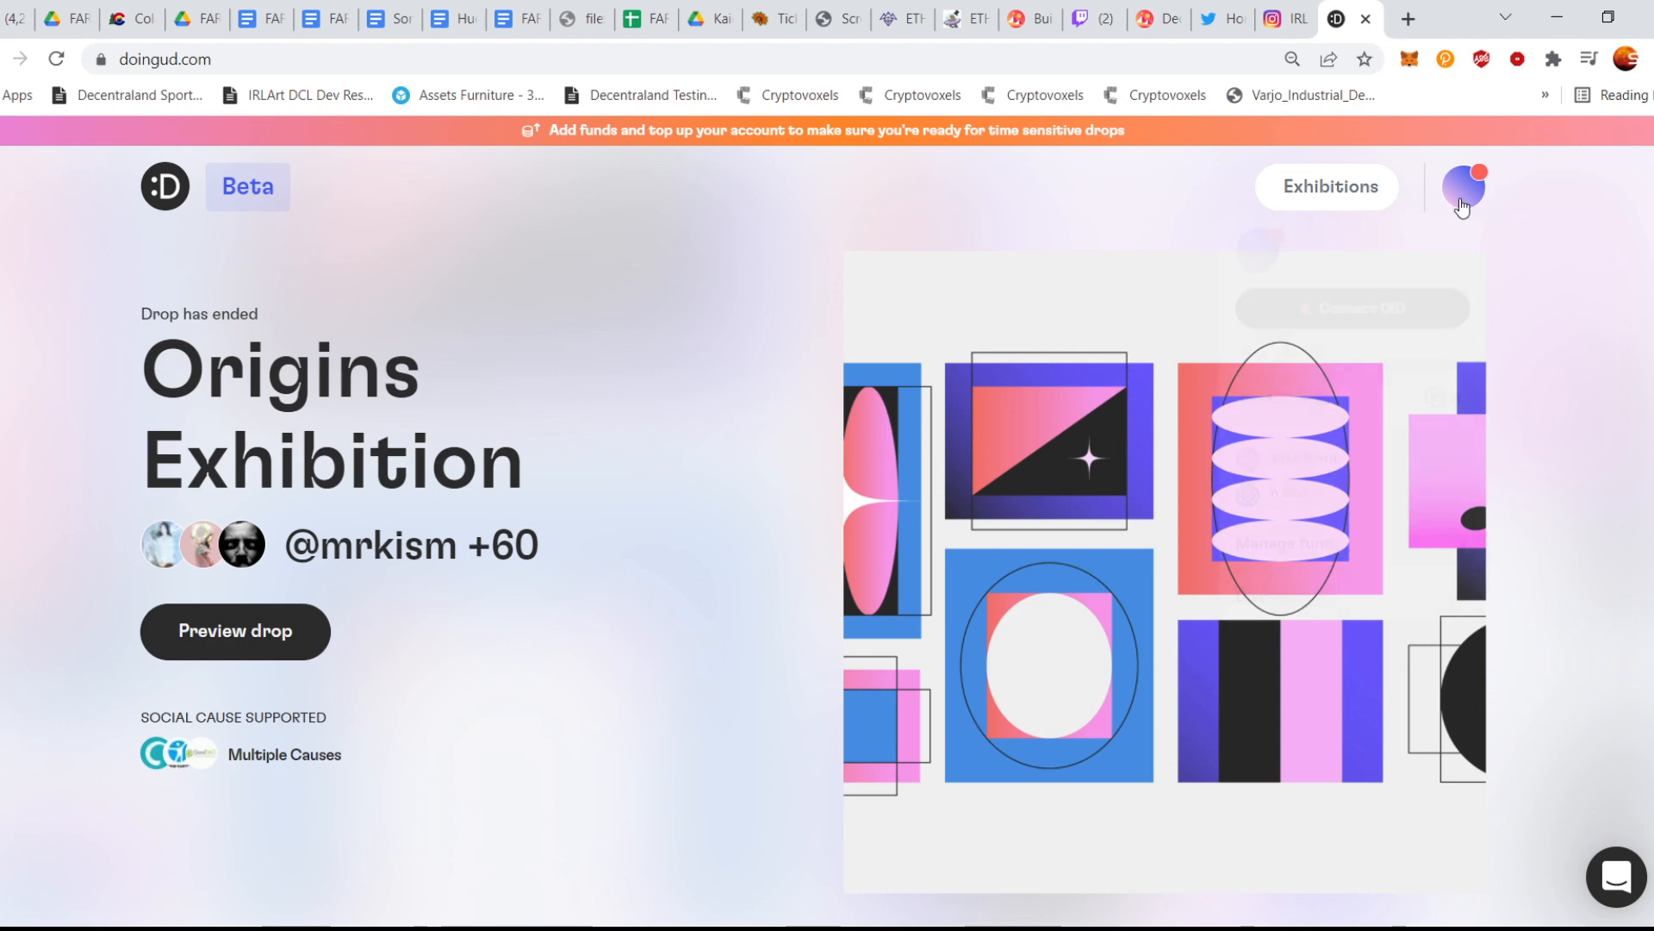
{"action": "left_click", "coordinate": [1461, 186]}
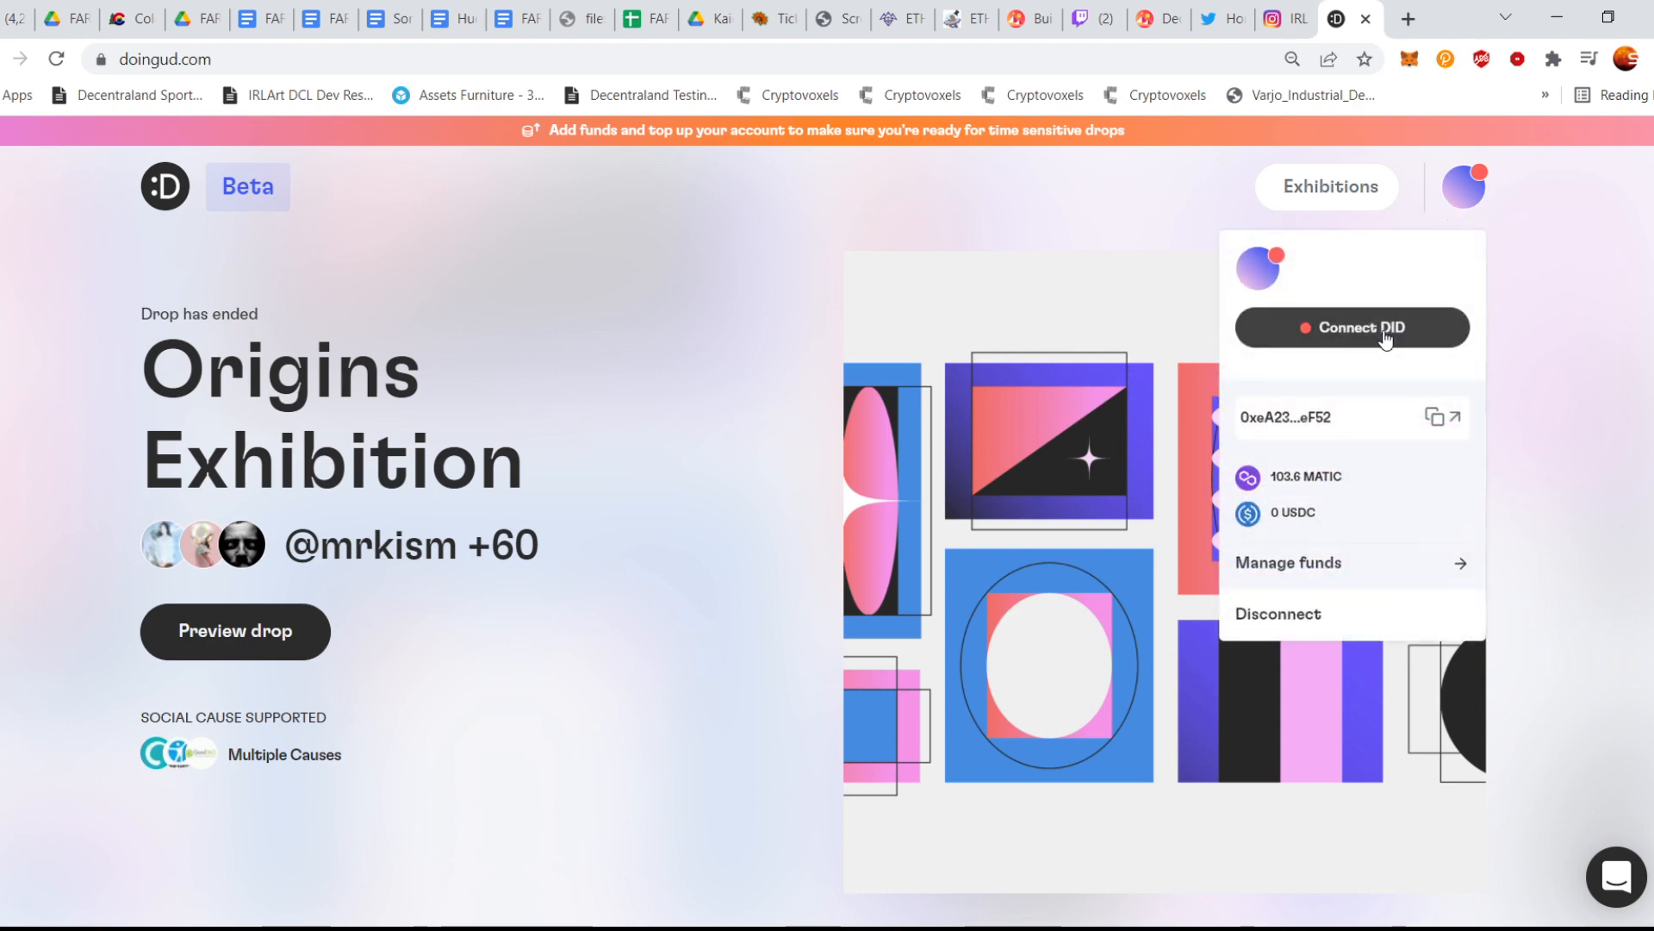
{"action": "left_click", "coordinate": [1351, 326]}
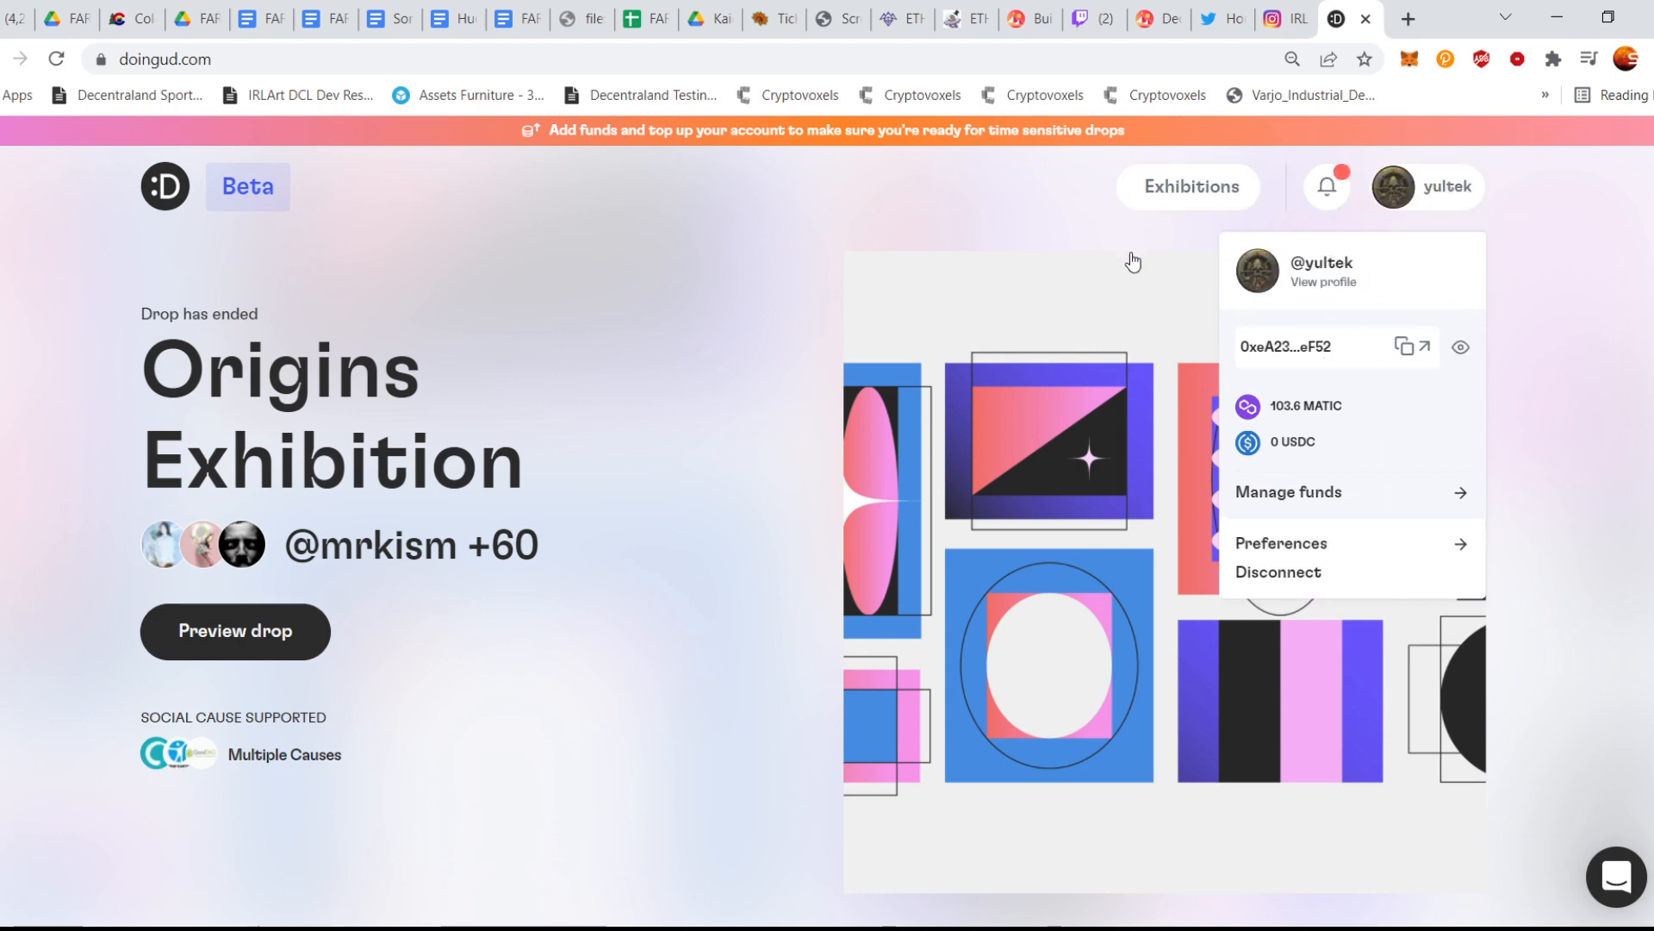
{"action": "mouse_move", "coordinate": [1555, 266]}
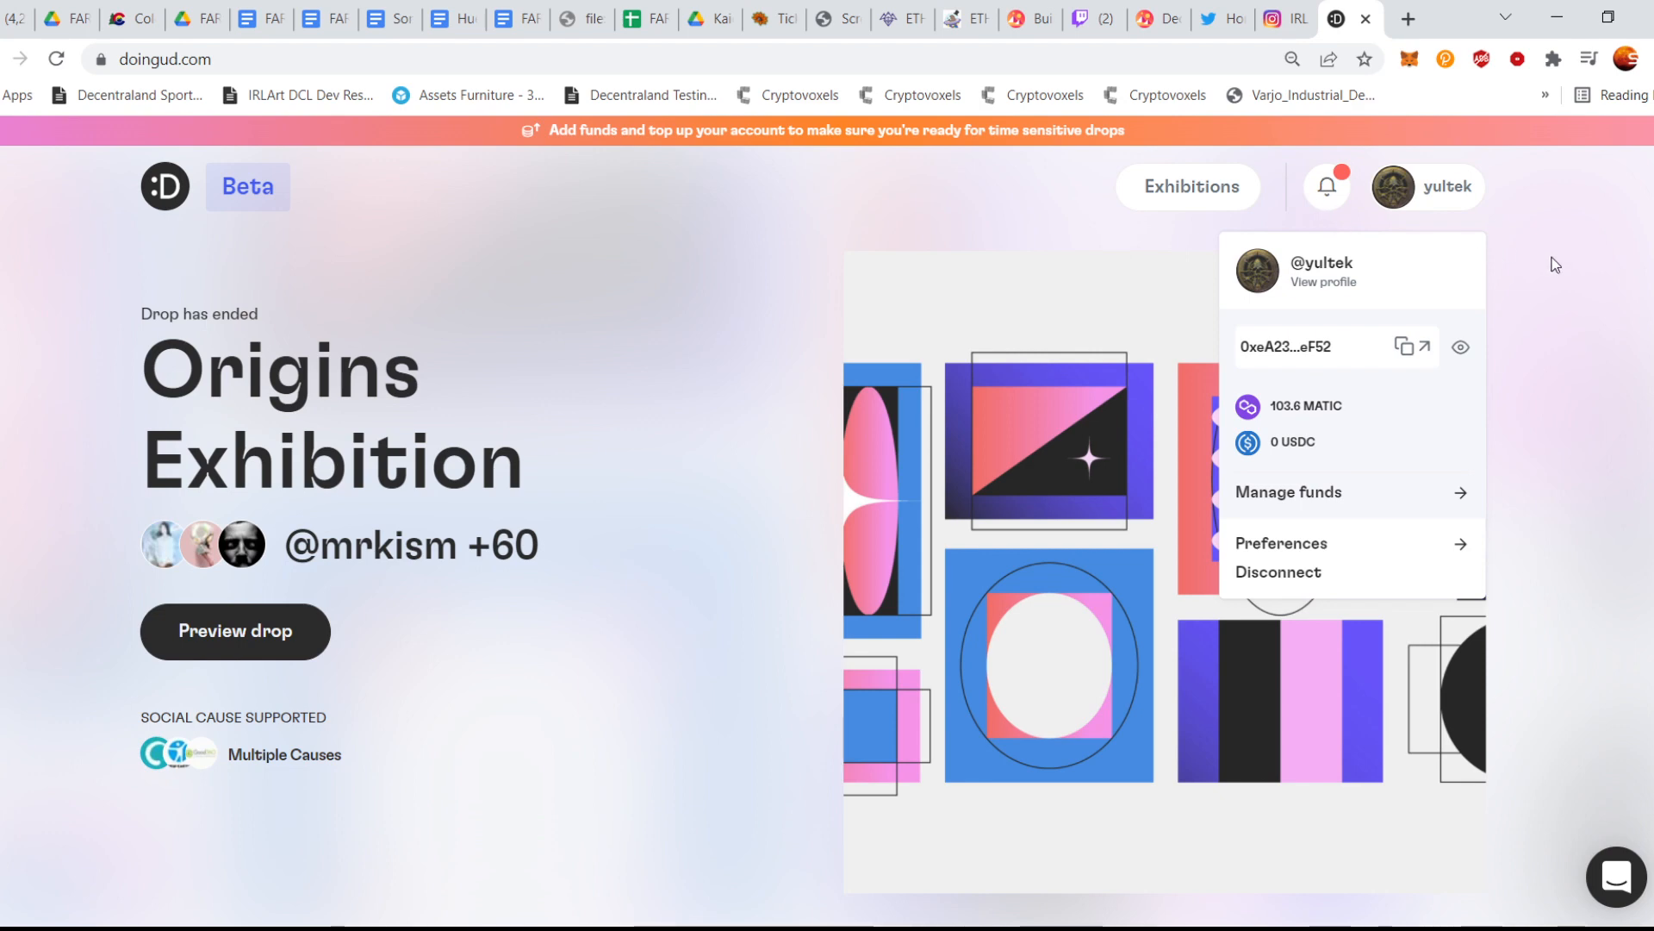
{"action": "mouse_move", "coordinate": [1560, 337]}
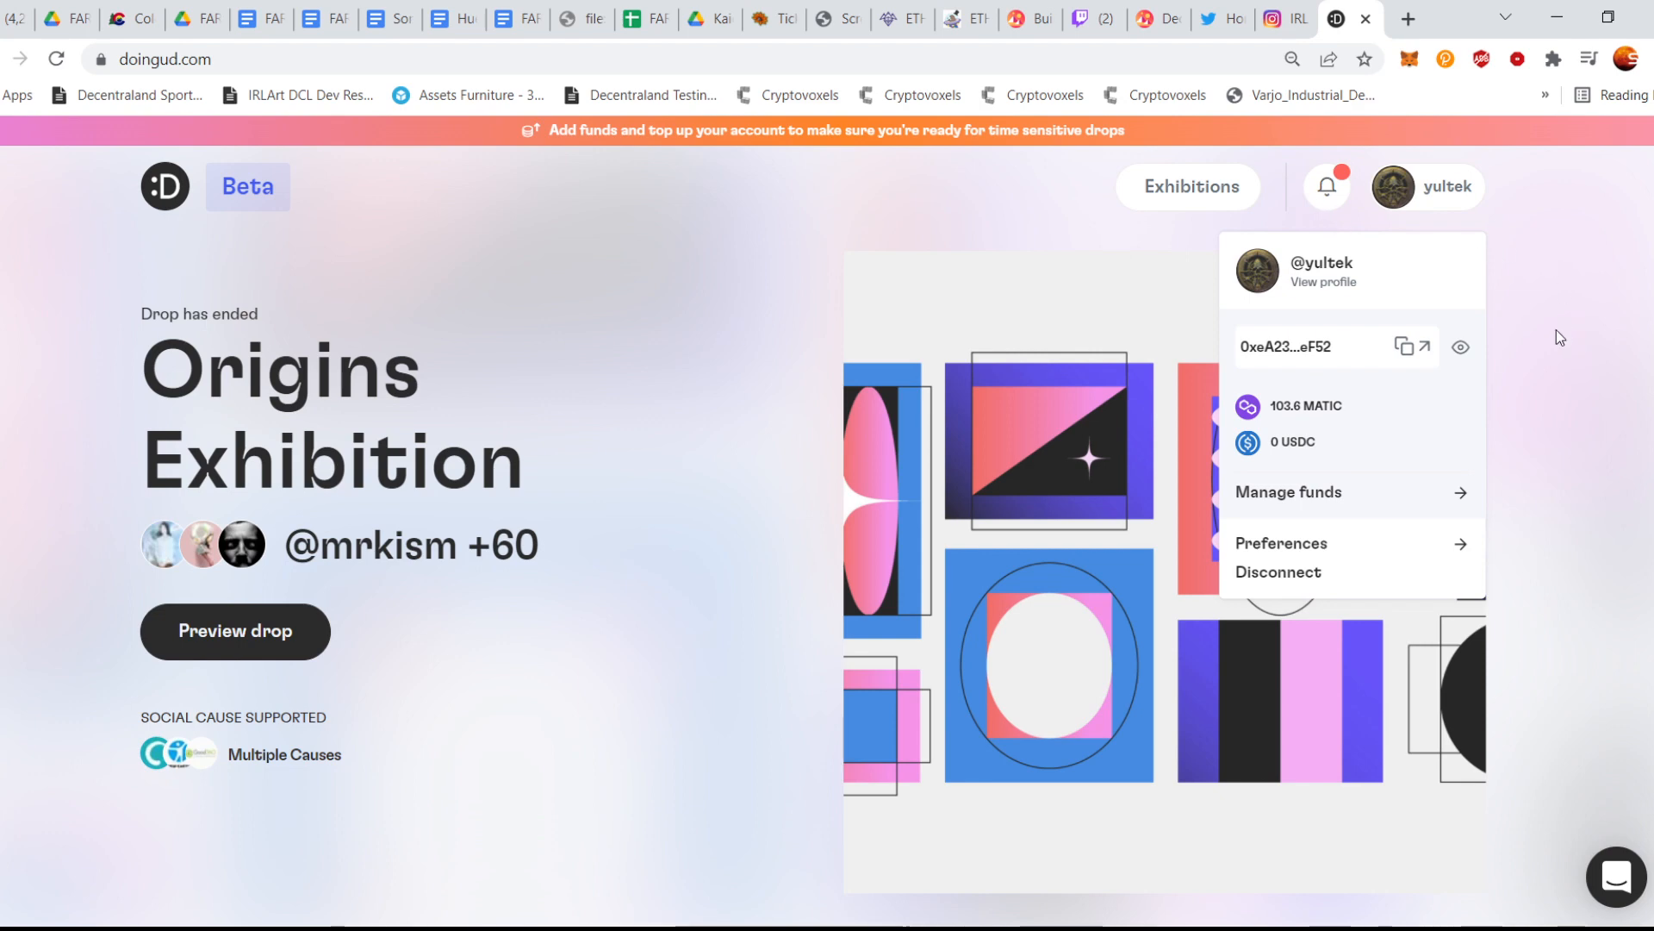
{"action": "mouse_move", "coordinate": [1541, 320]}
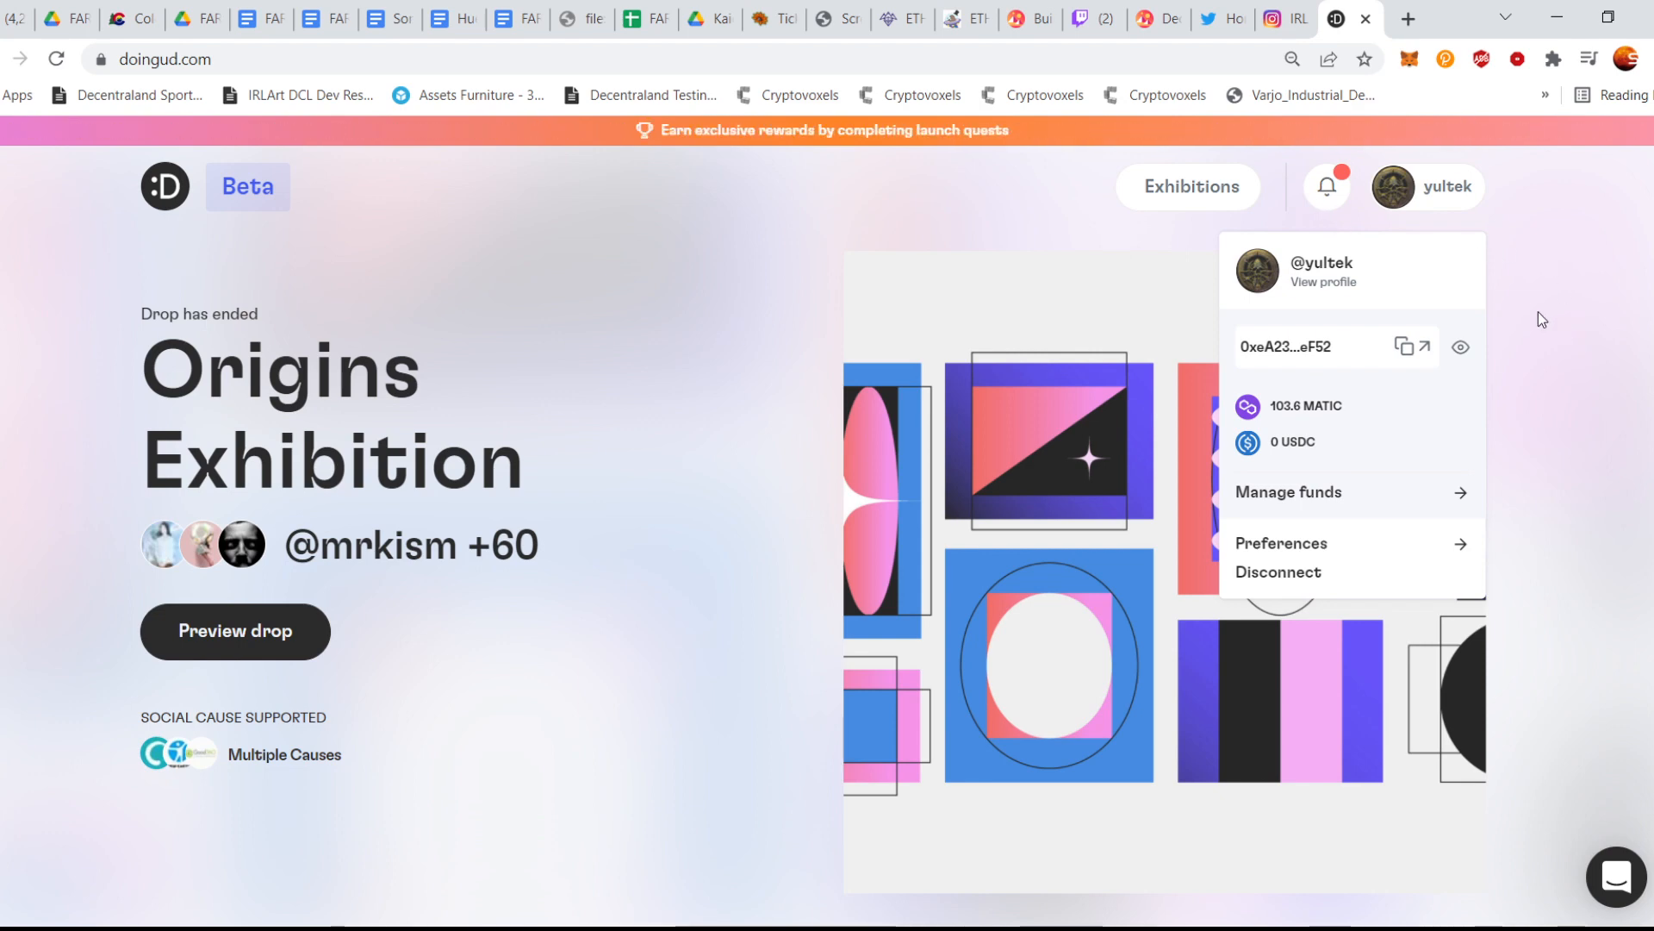
{"action": "mouse_move", "coordinate": [1326, 201]}
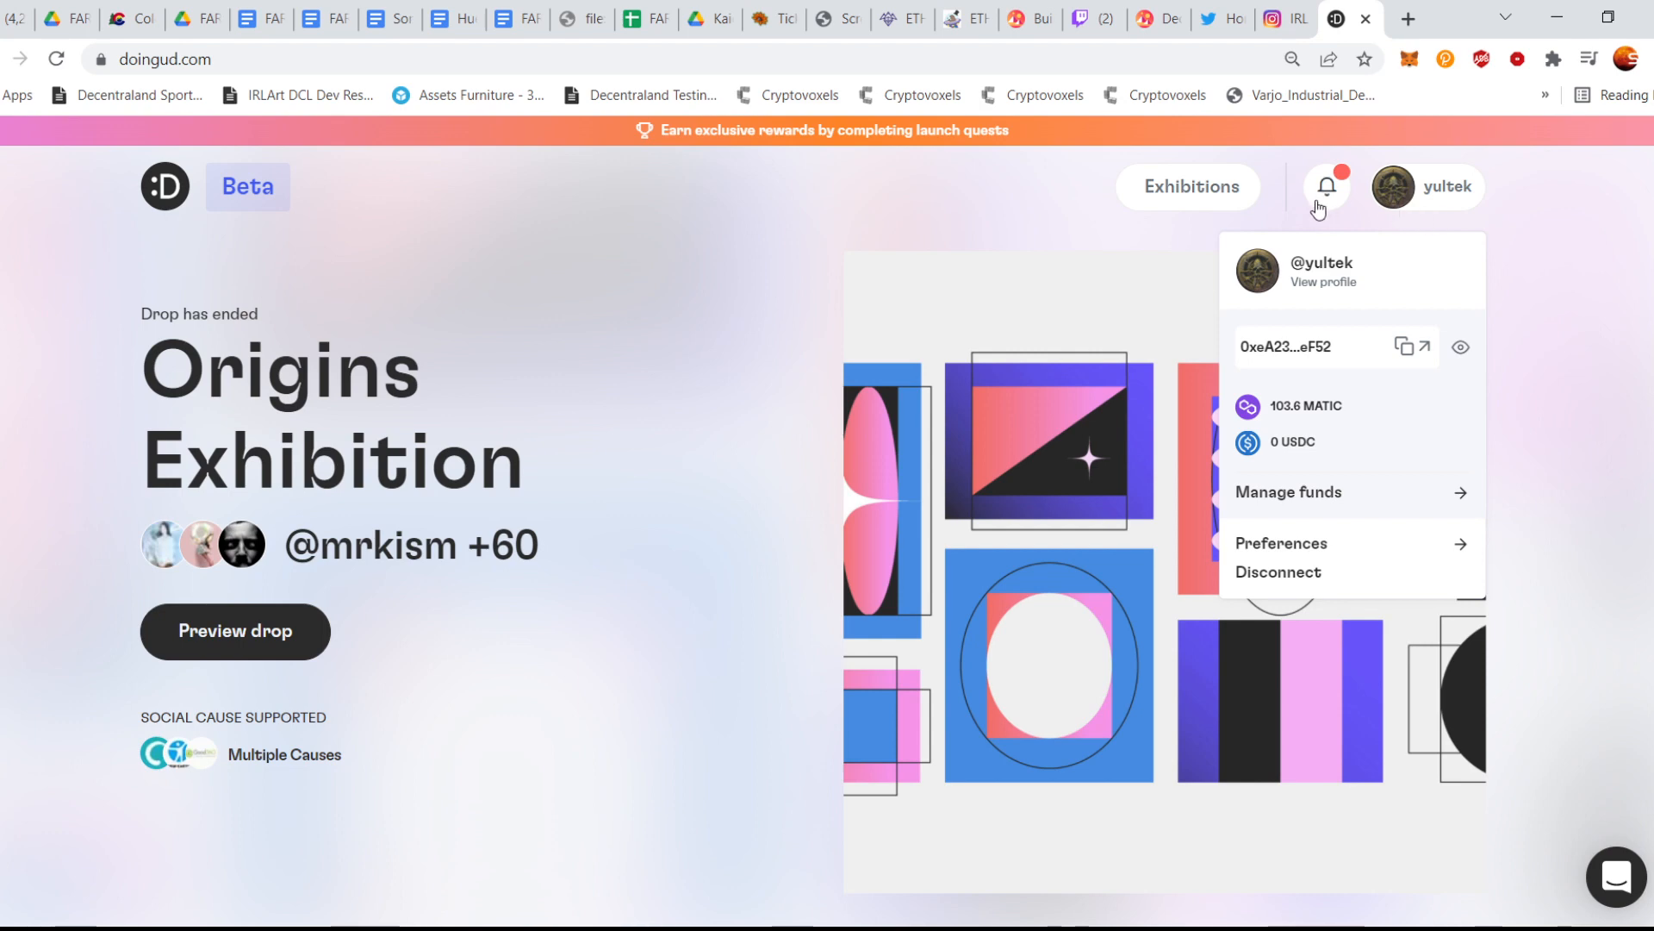
From the notifications feed, view all activity and open the New gallery proposal entry
{"action": "left_click", "coordinate": [1326, 186]}
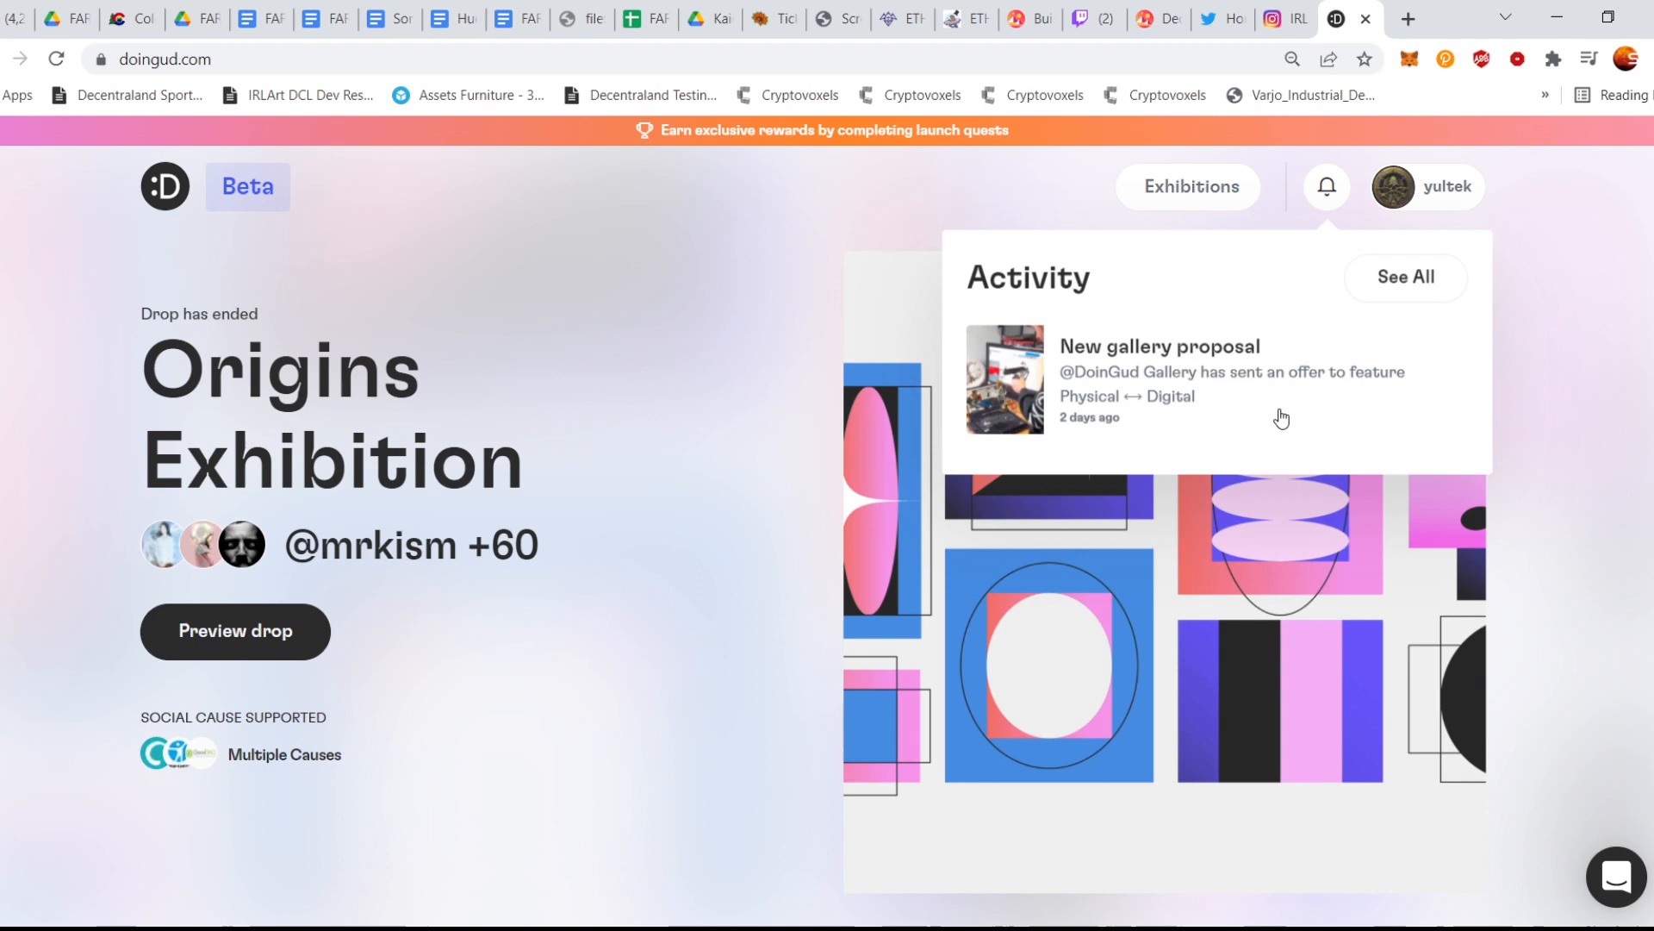
{"action": "mouse_move", "coordinate": [1359, 355]}
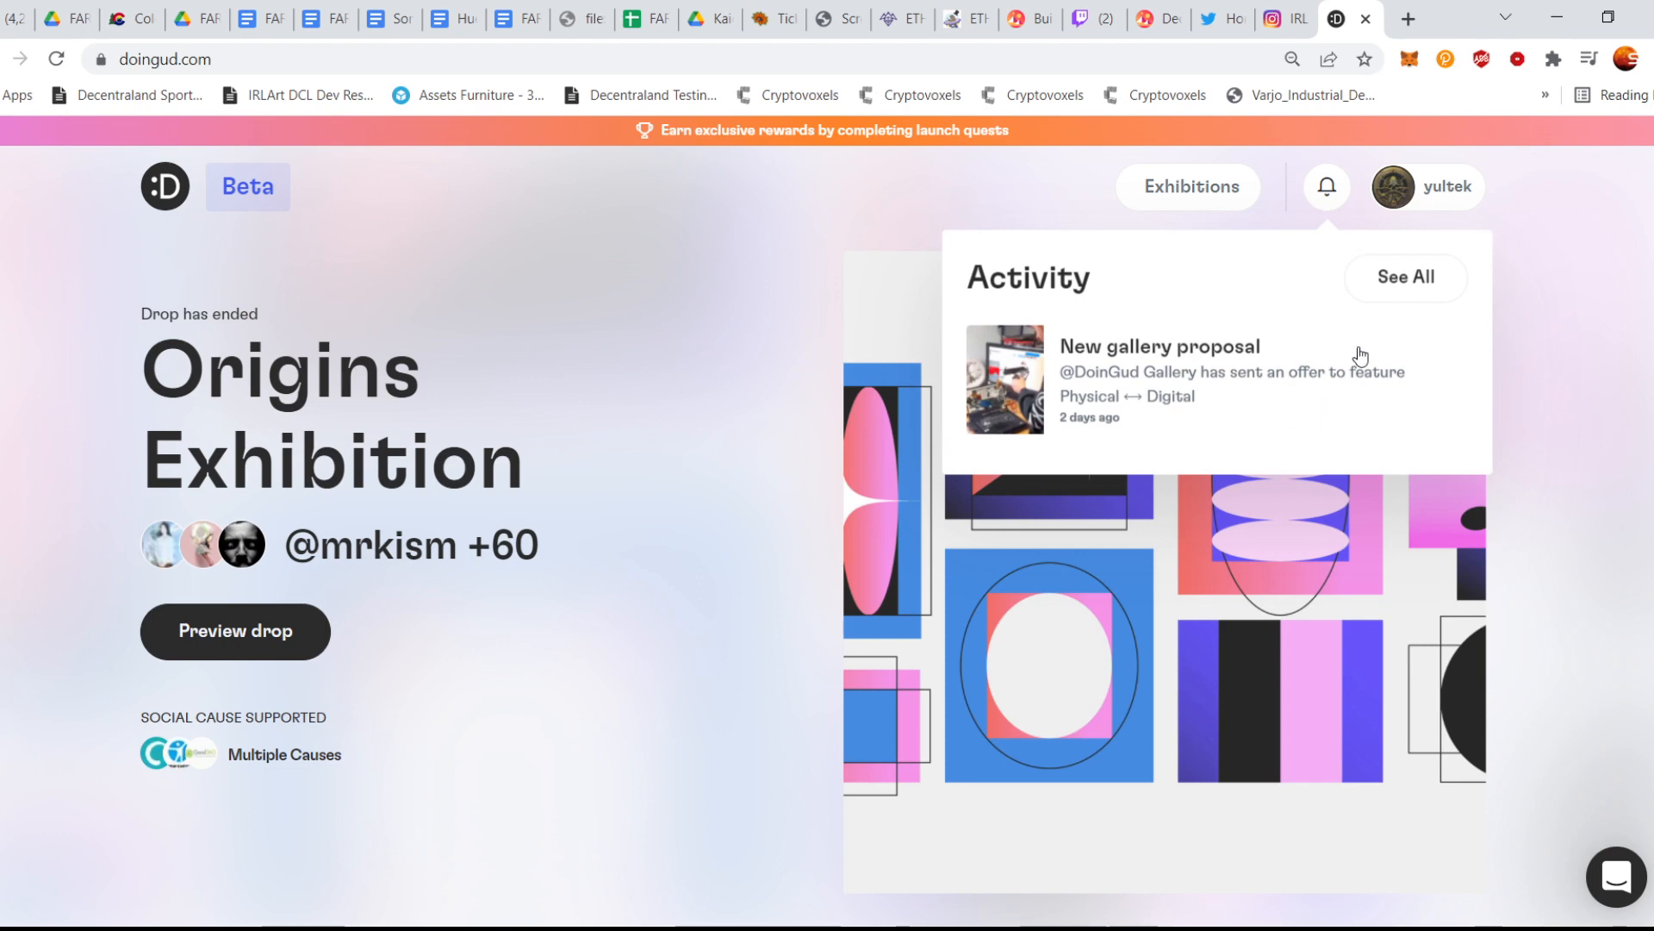
{"action": "left_click", "coordinate": [1404, 277]}
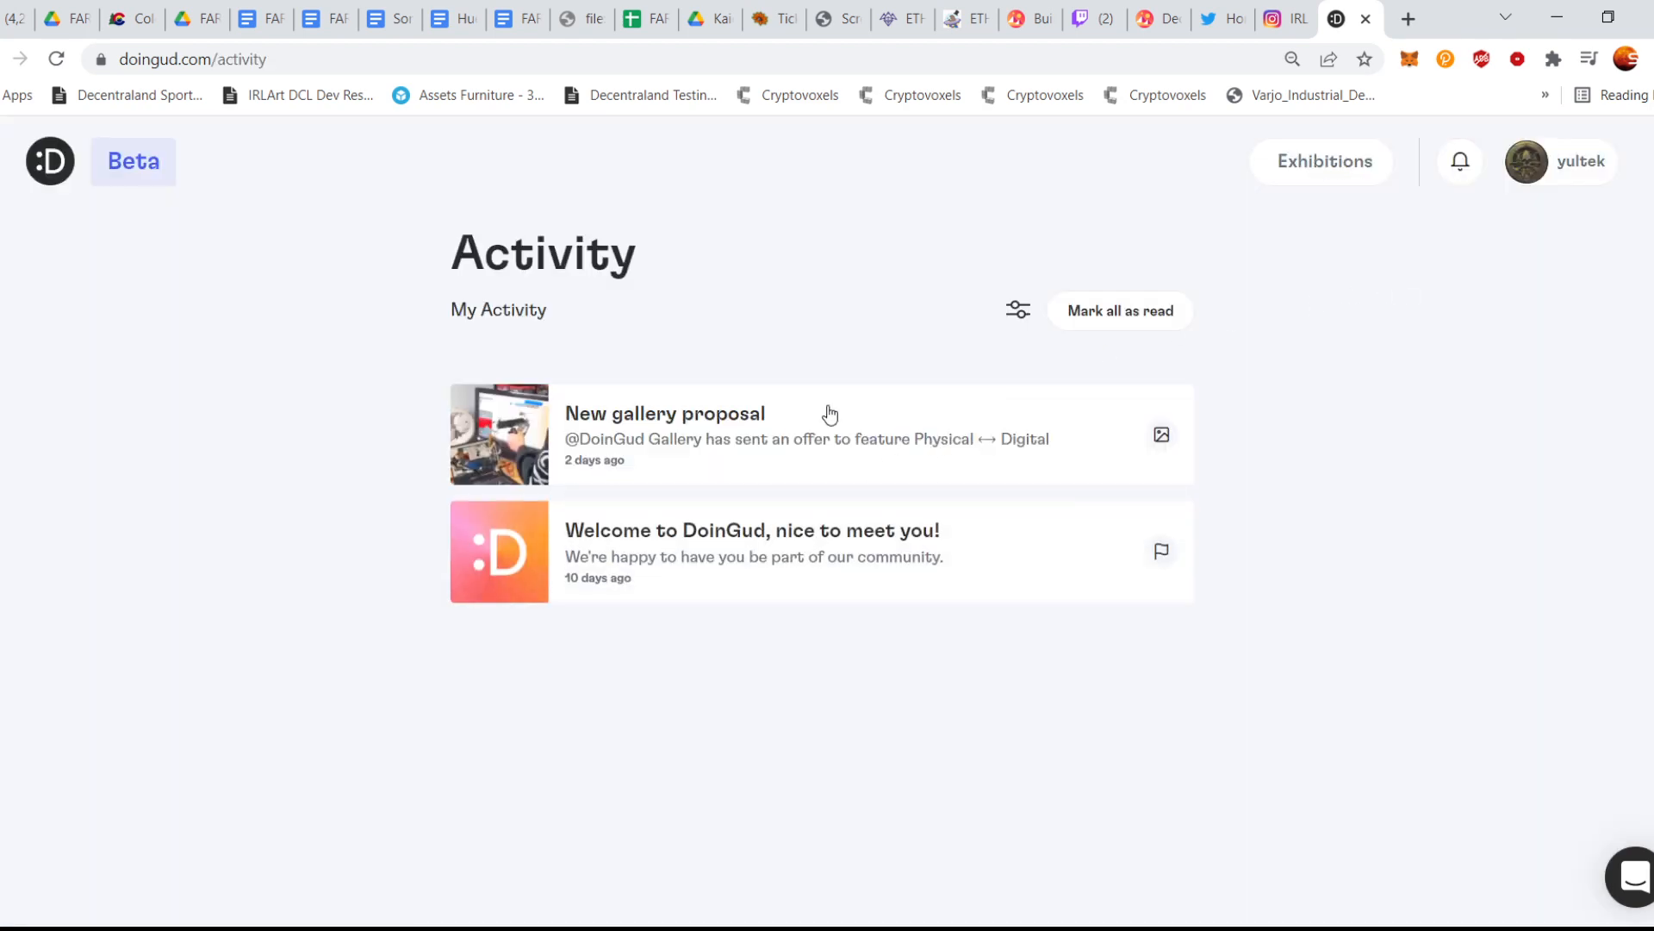
{"action": "left_click", "coordinate": [665, 412]}
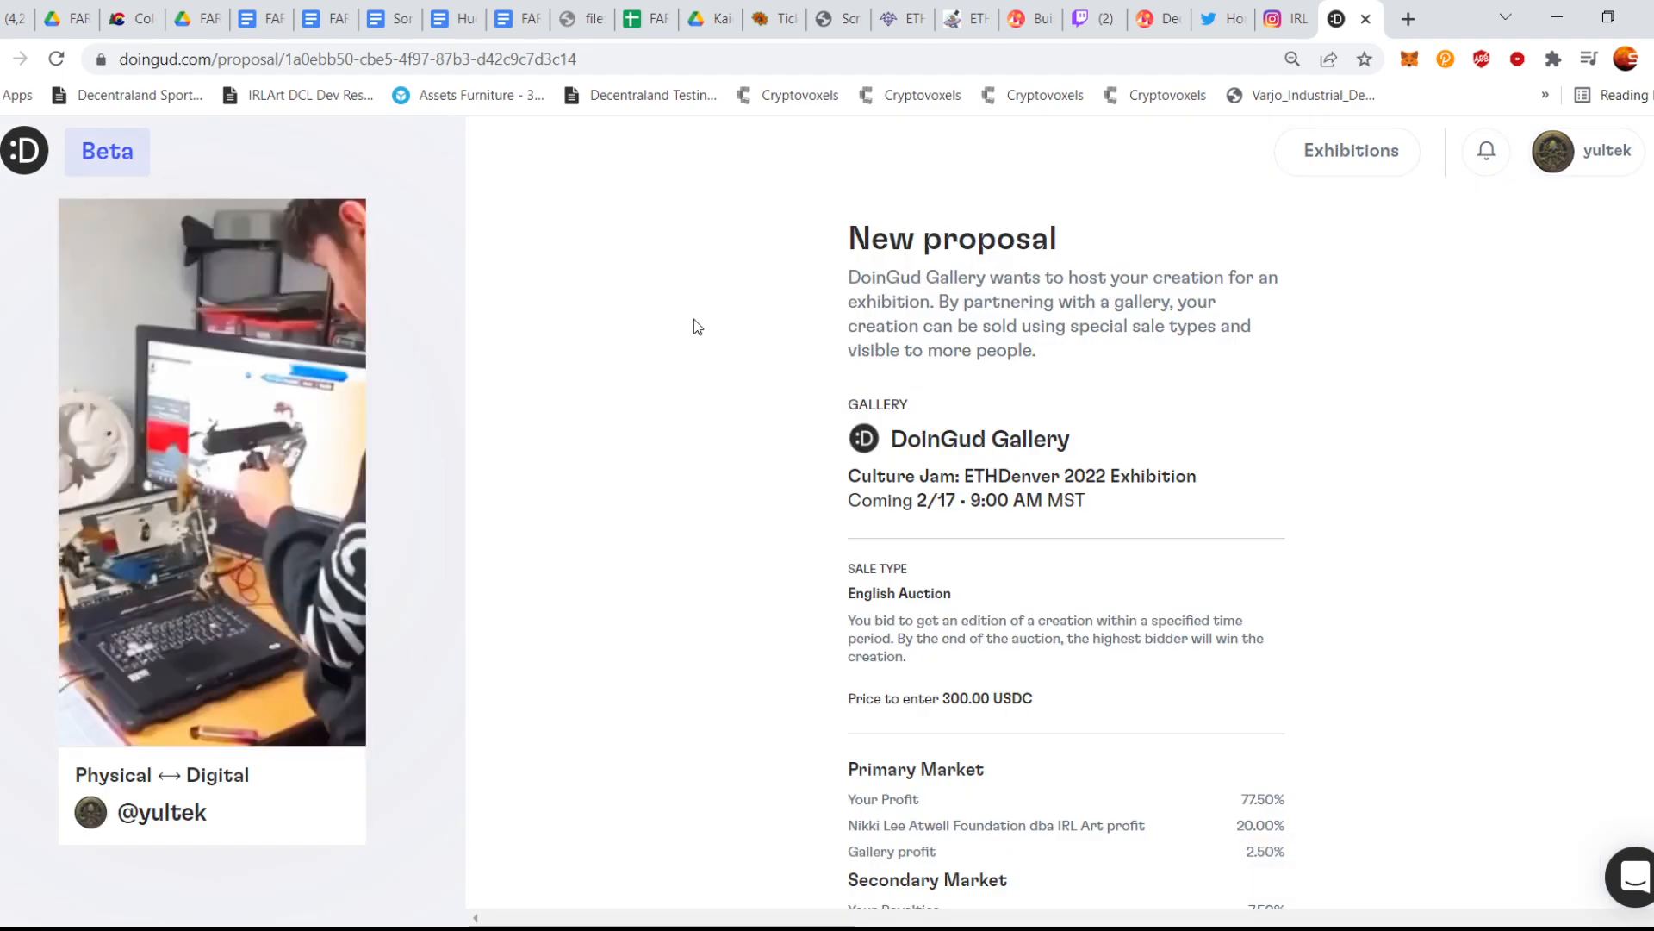
Accept DoinGud Gallery's English Auction proposal and confirm the signature in MetaMask
{"action": "scroll", "scroll_direction": "down", "scroll_amount": 3}
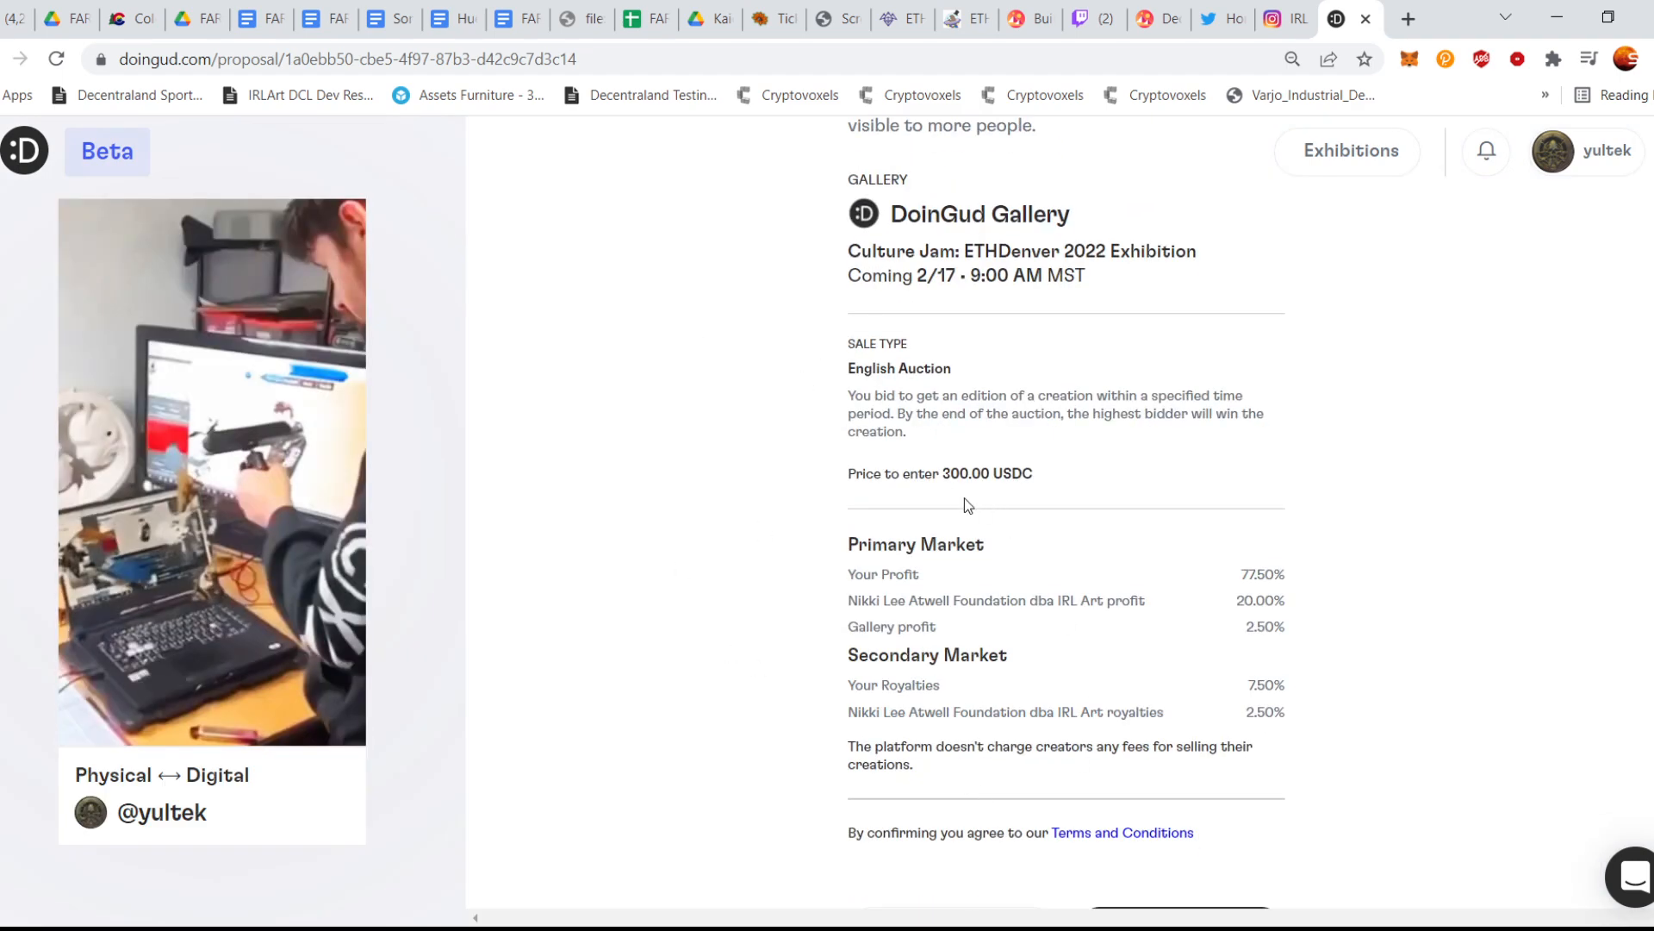
{"action": "mouse_move", "coordinate": [765, 481]}
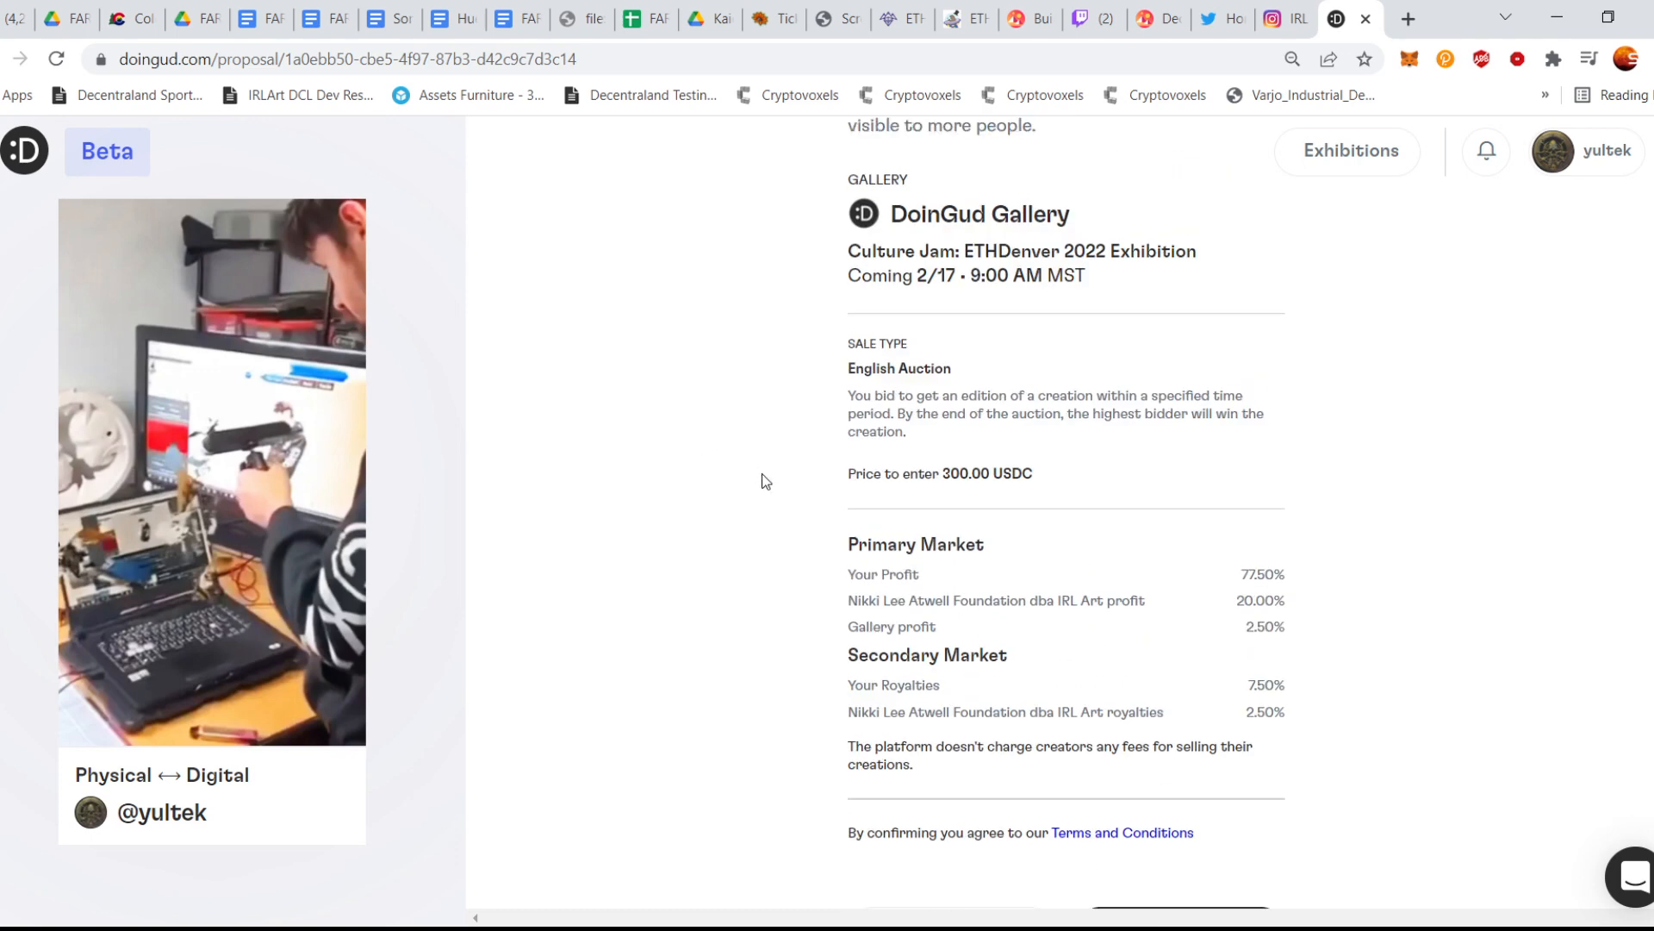
{"action": "scroll", "scroll_direction": "down", "scroll_amount": 3}
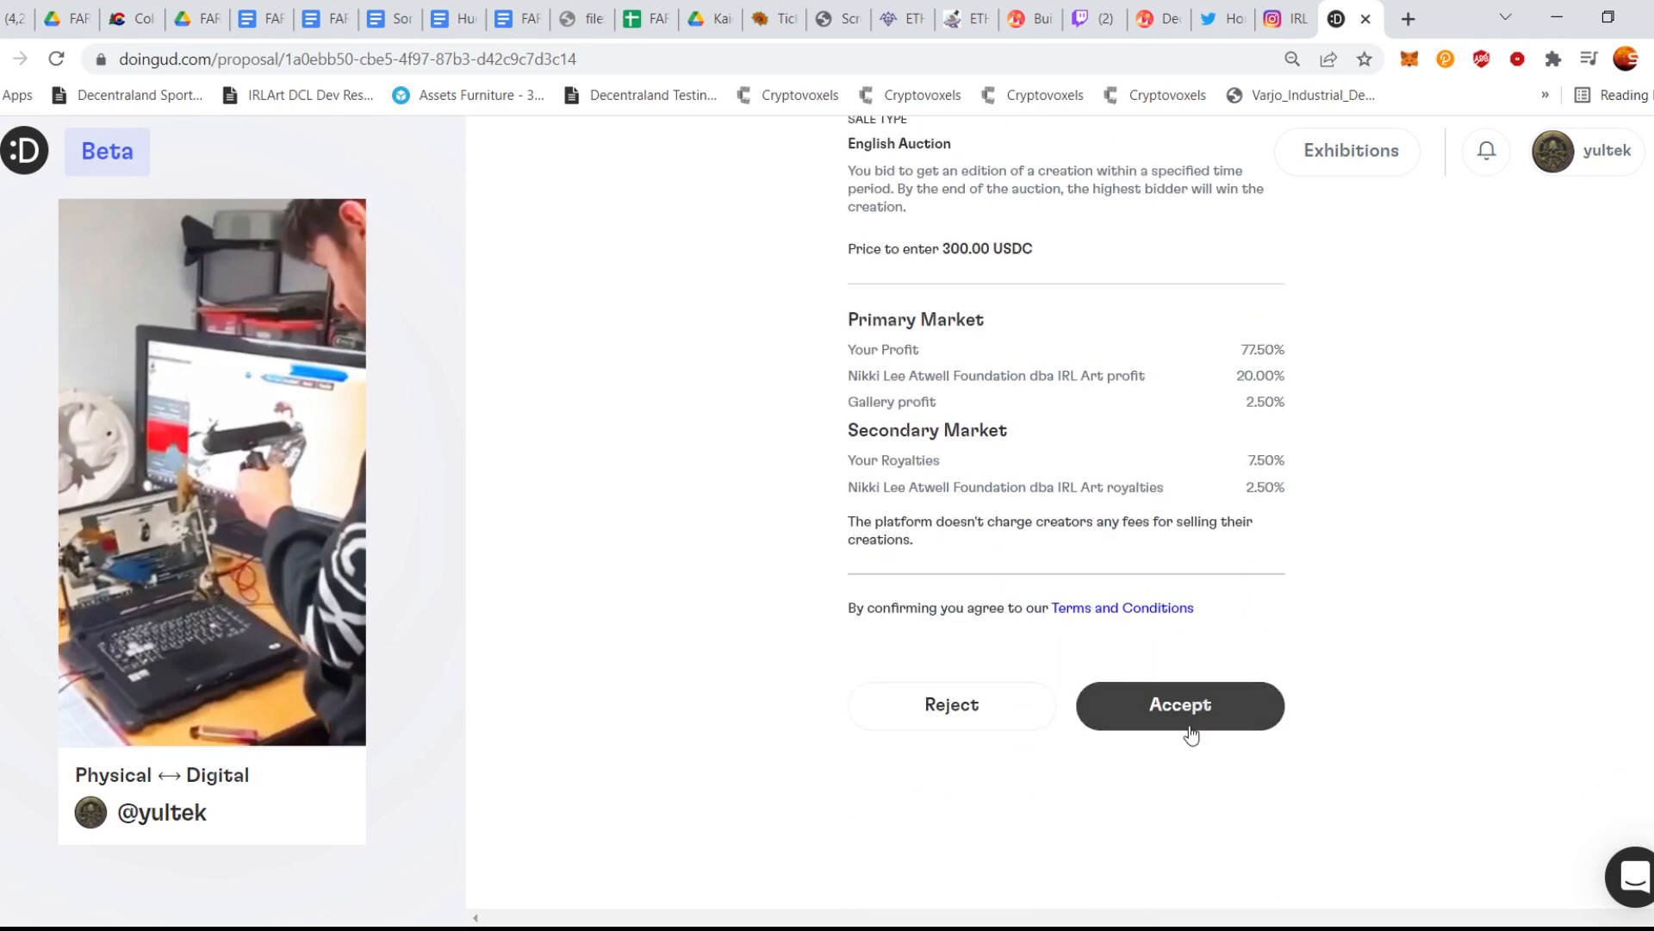
{"action": "left_click", "coordinate": [1179, 703]}
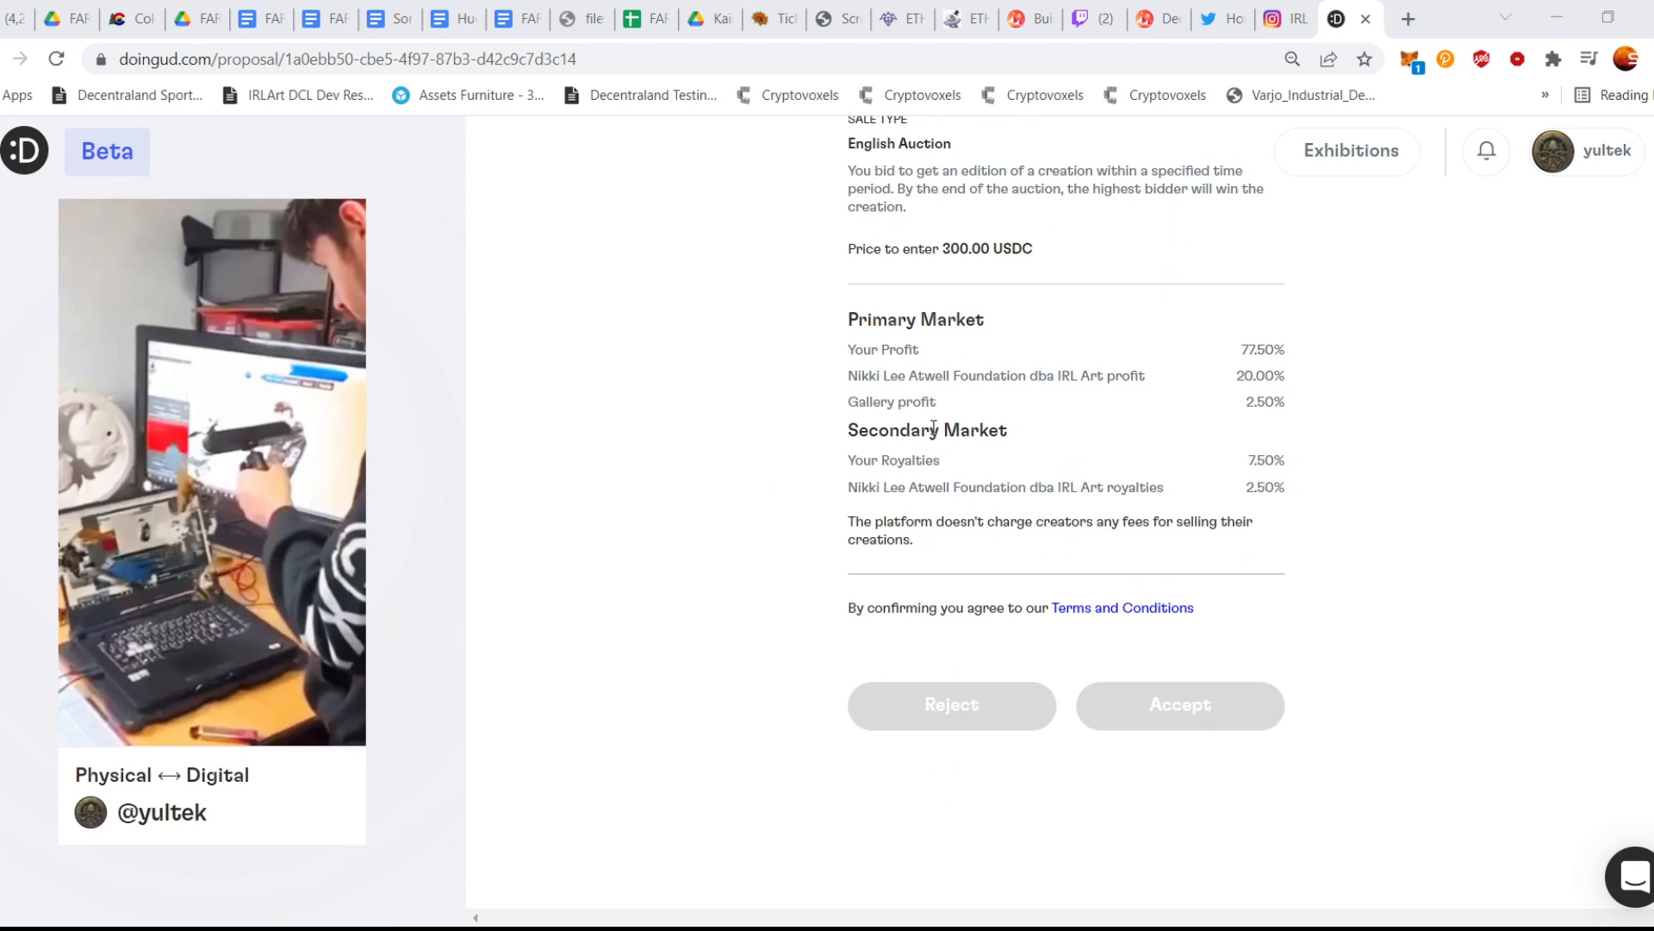
{"action": "left_click", "coordinate": [1179, 705]}
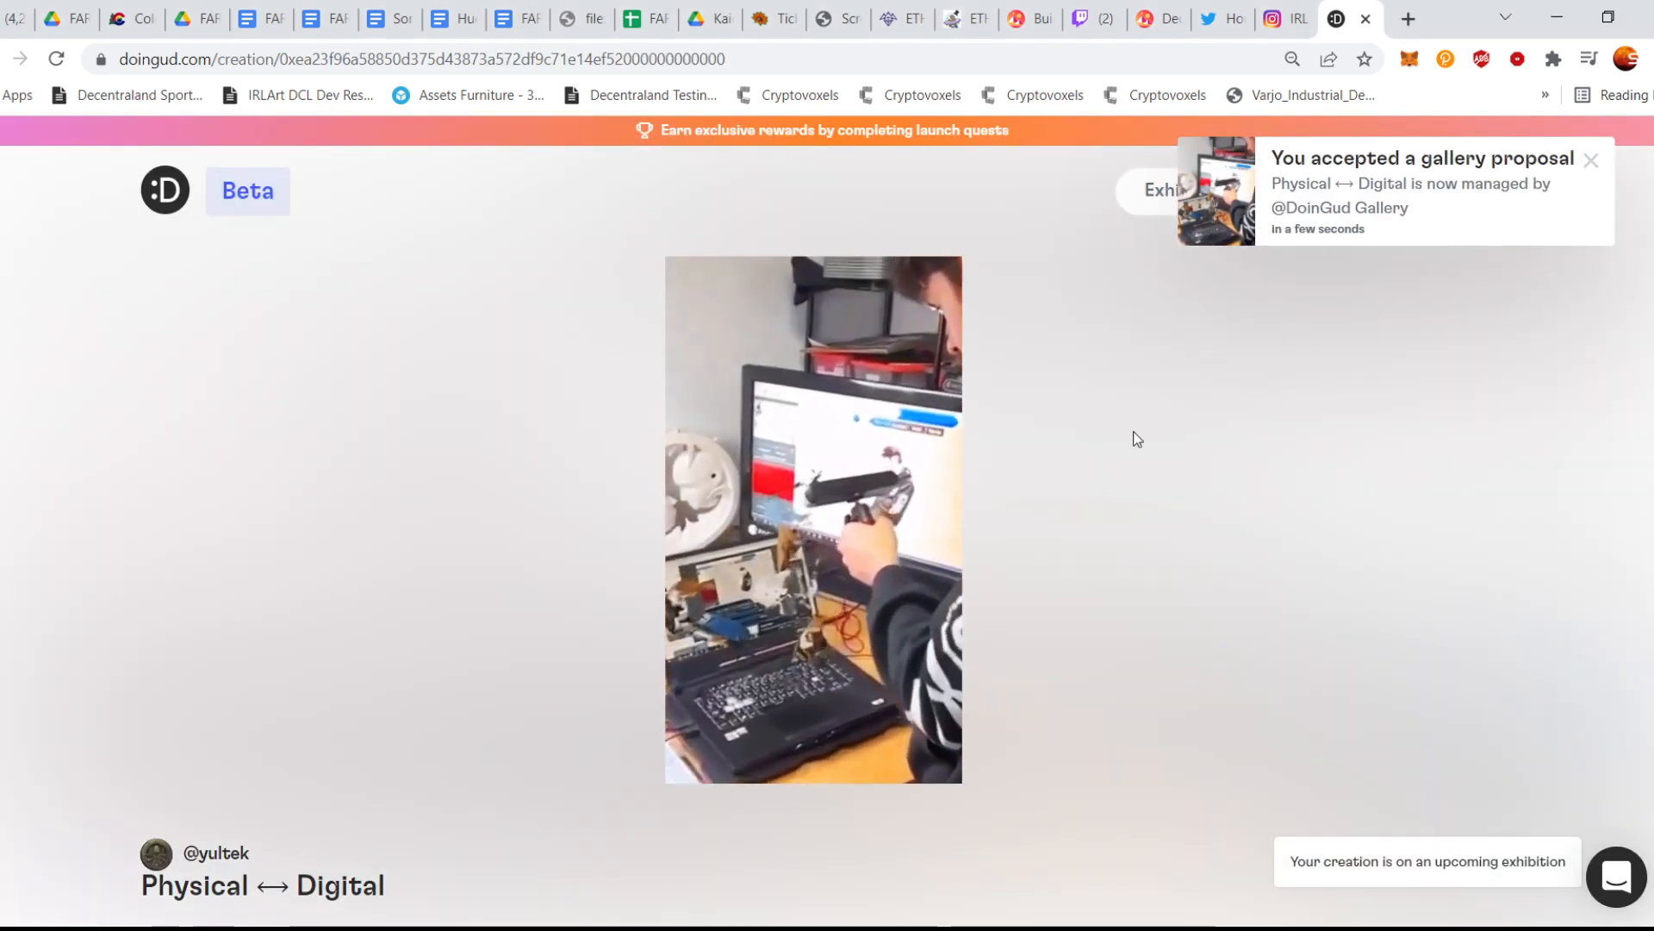
Review the creation page's gallery and exhibition details, then start a new tab for the upload guide
{"action": "scroll", "scroll_direction": "down", "scroll_amount": 3}
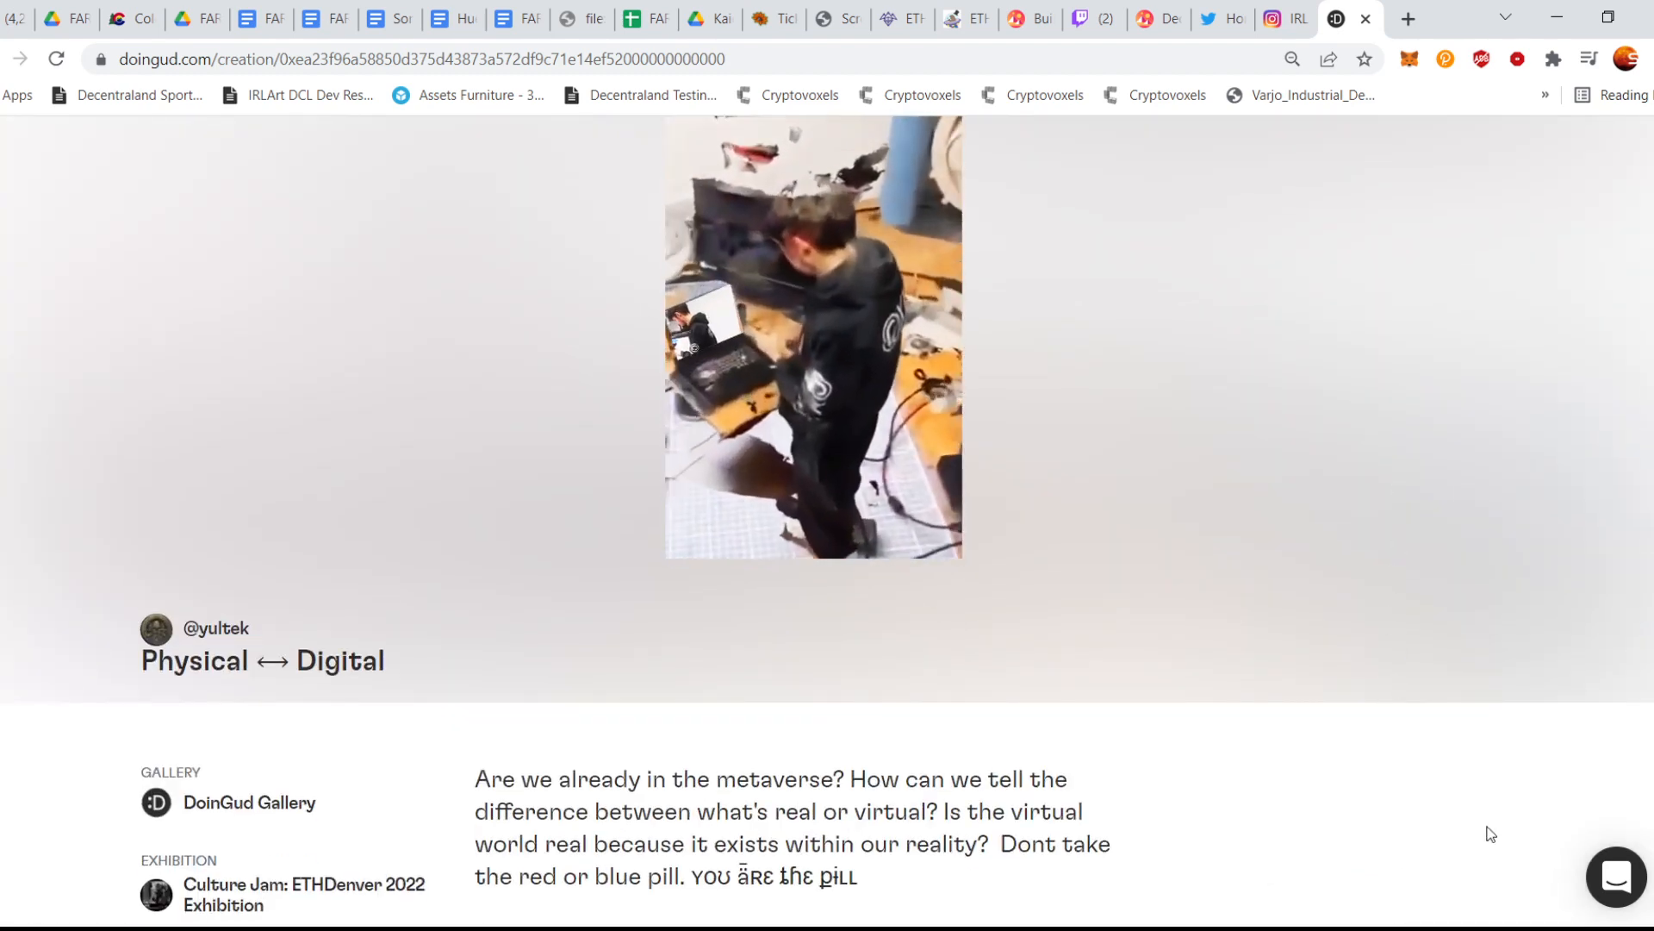
{"action": "scroll", "scroll_direction": "up", "scroll_amount": 3}
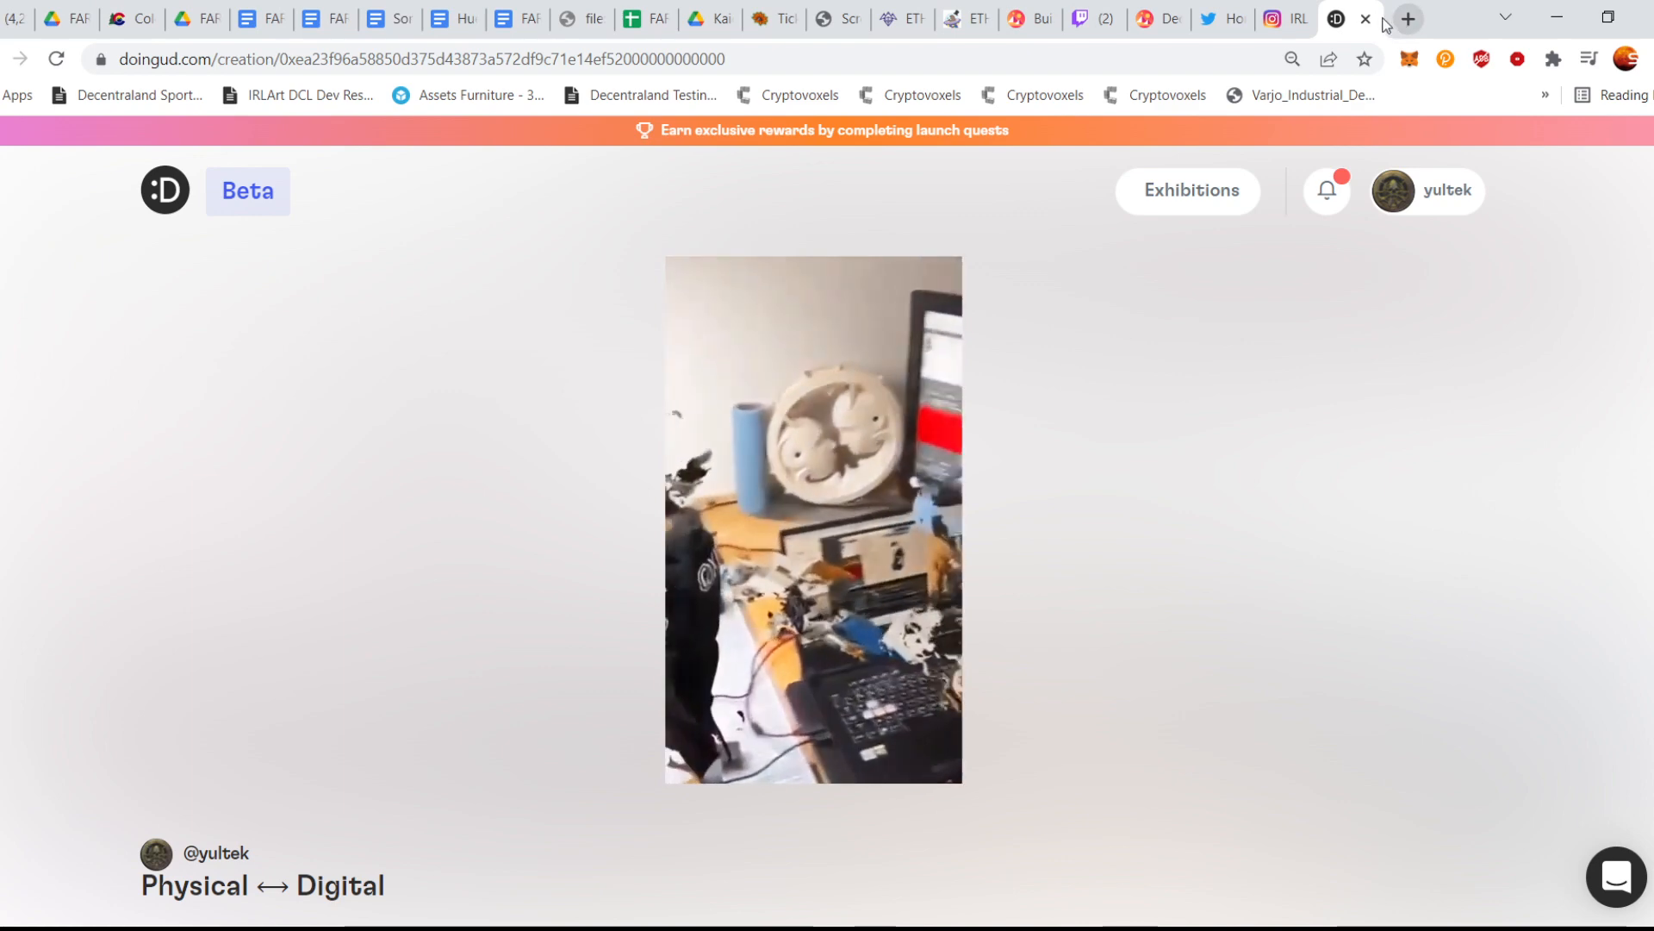
{"action": "left_click", "coordinate": [1408, 19]}
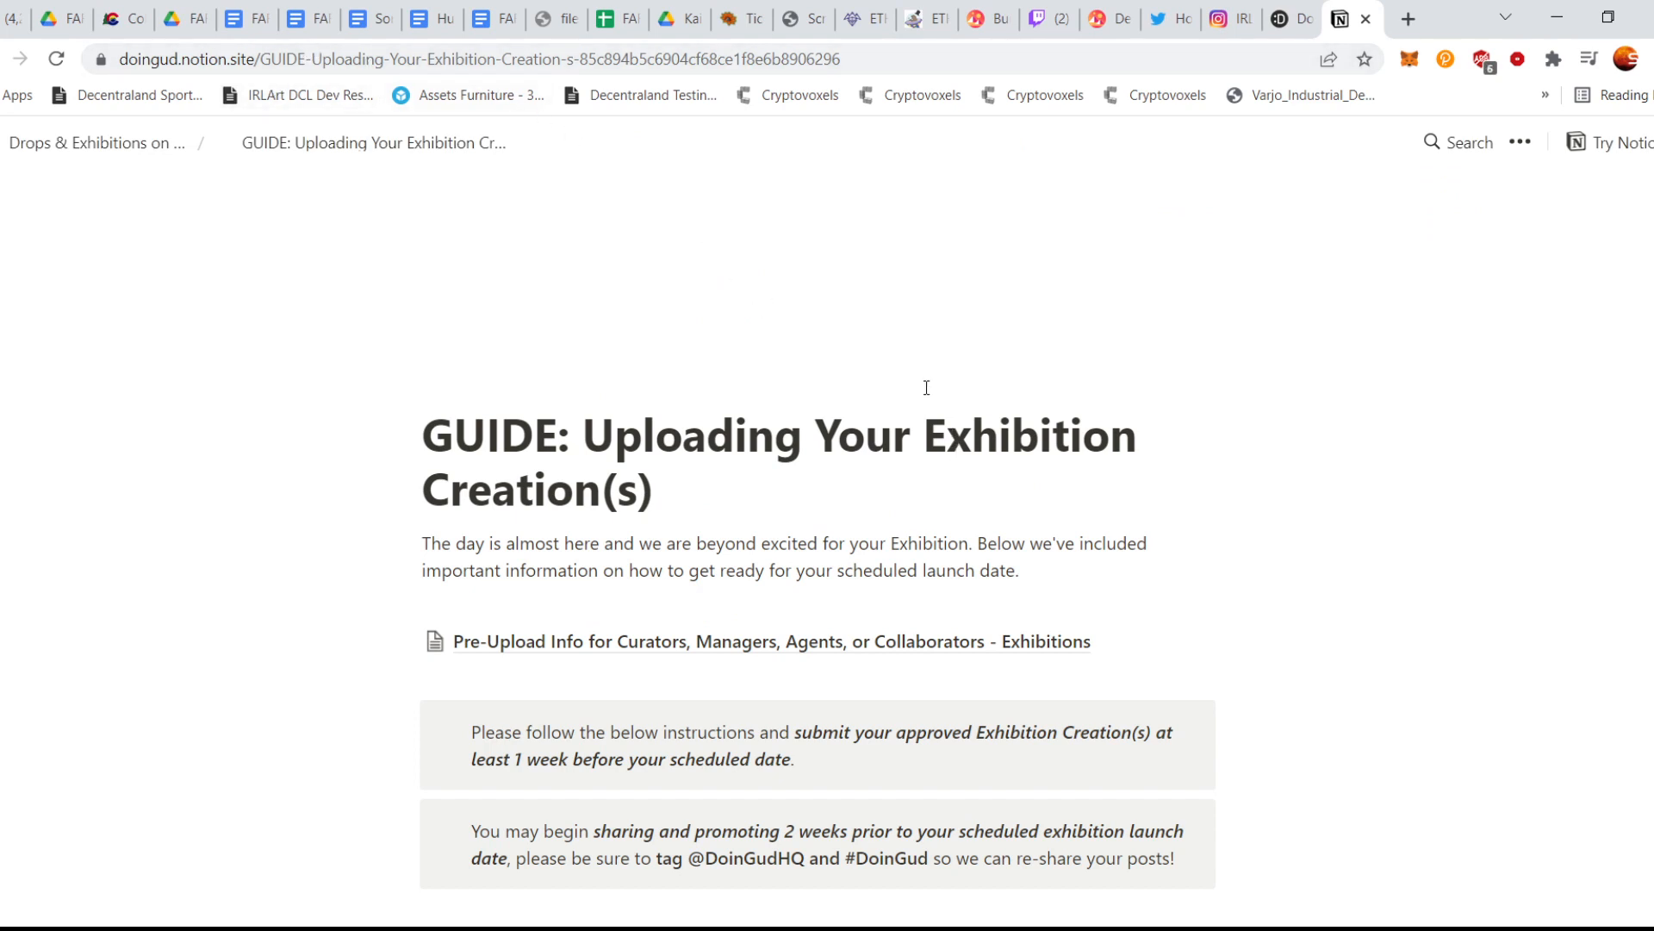
{"action": "mouse_move", "coordinate": [908, 374]}
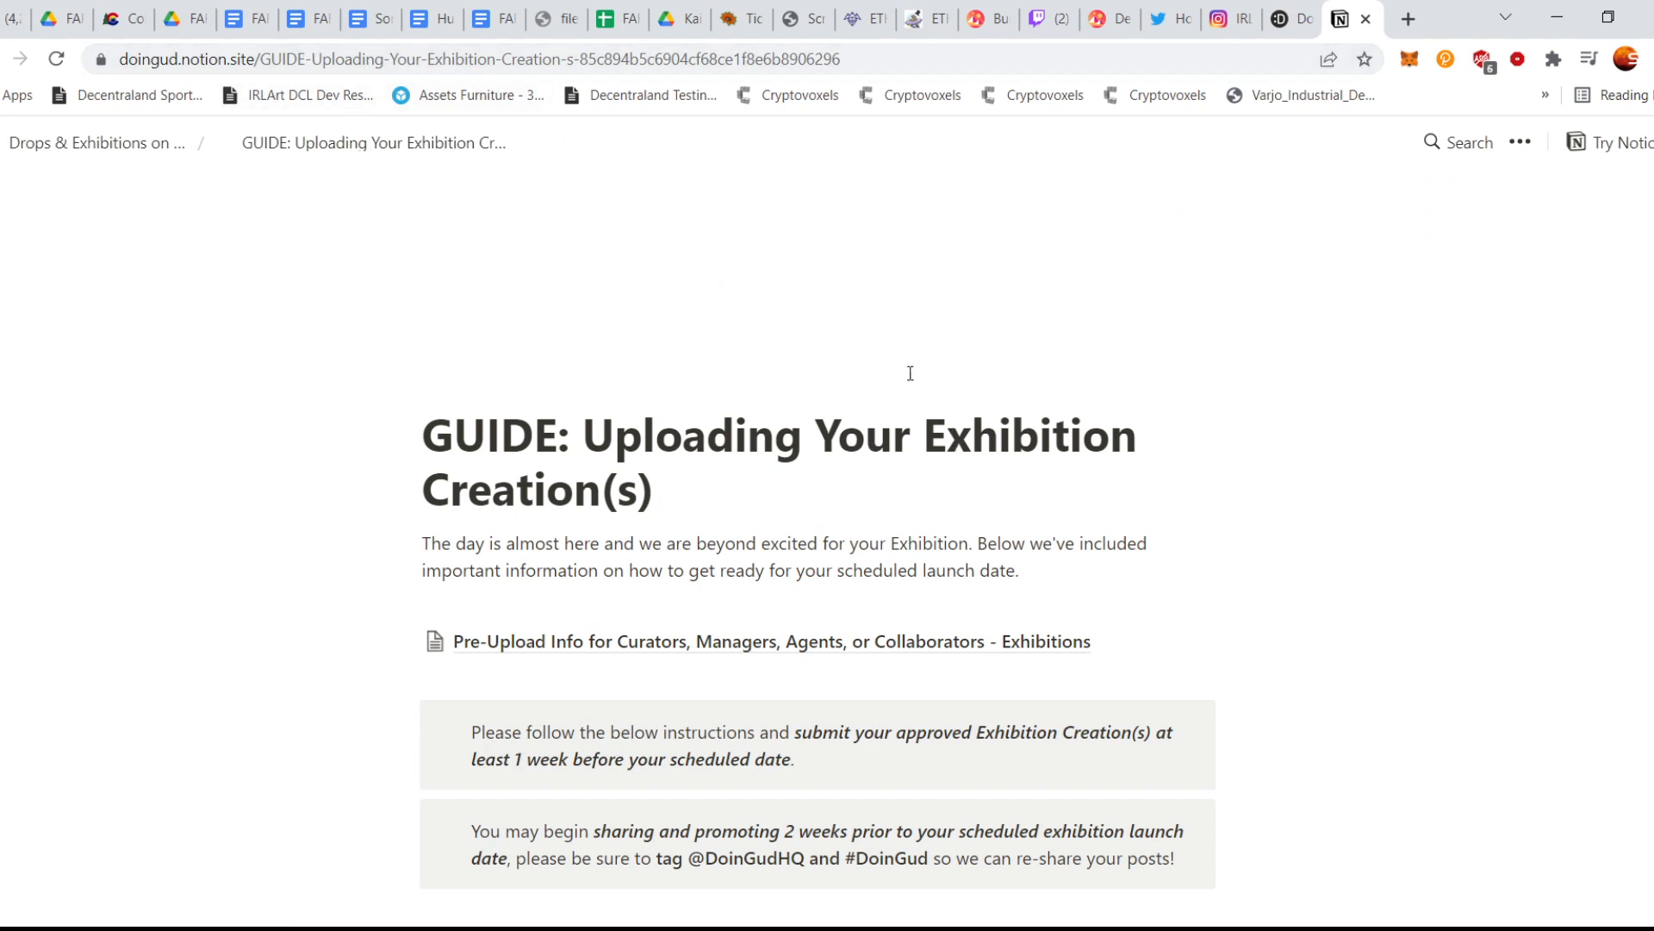
{"action": "mouse_move", "coordinate": [1079, 852]}
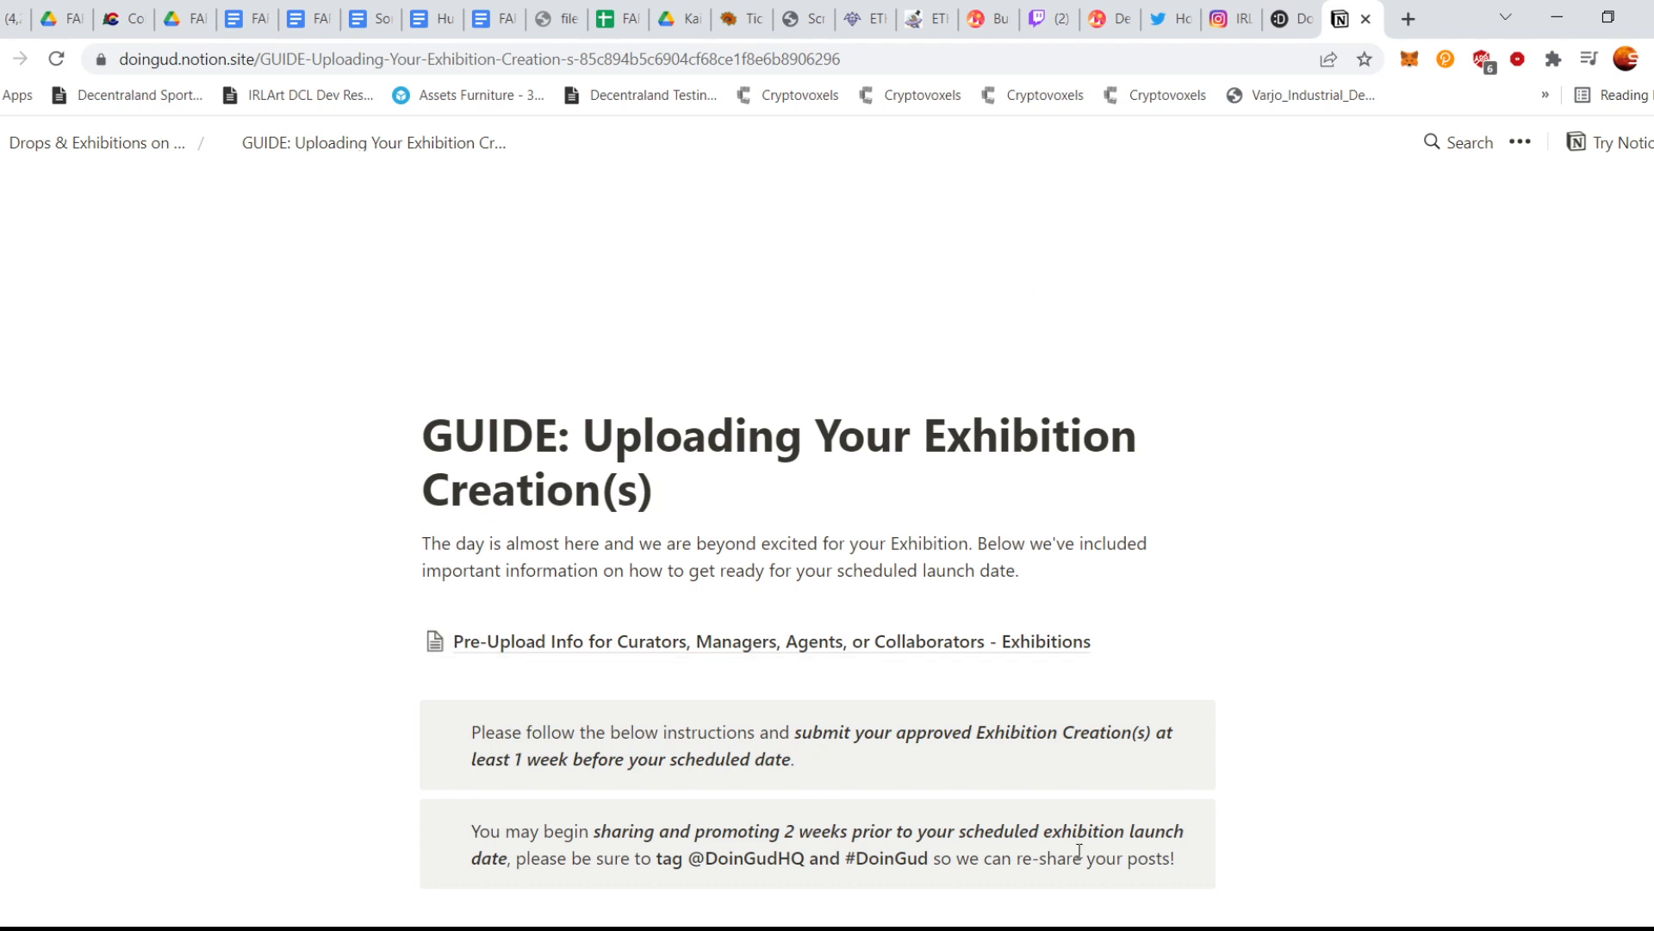